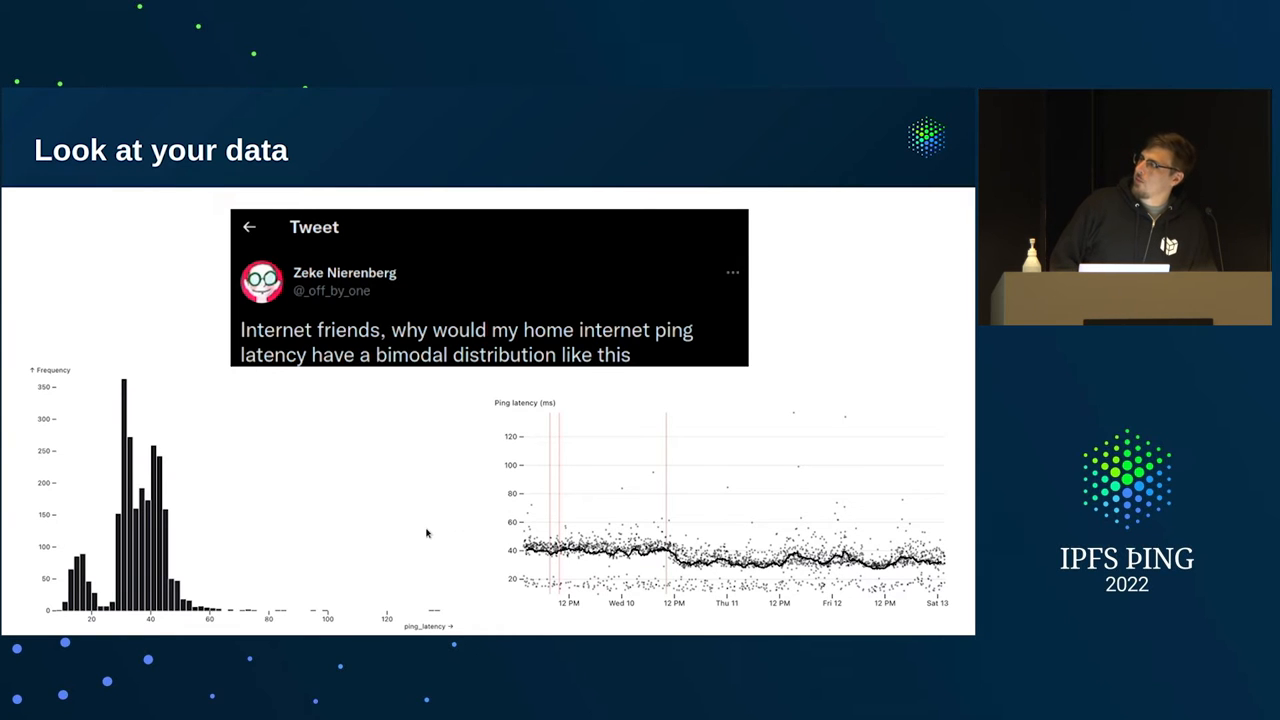
{"action": "mouse_move", "coordinate": [461, 546]}
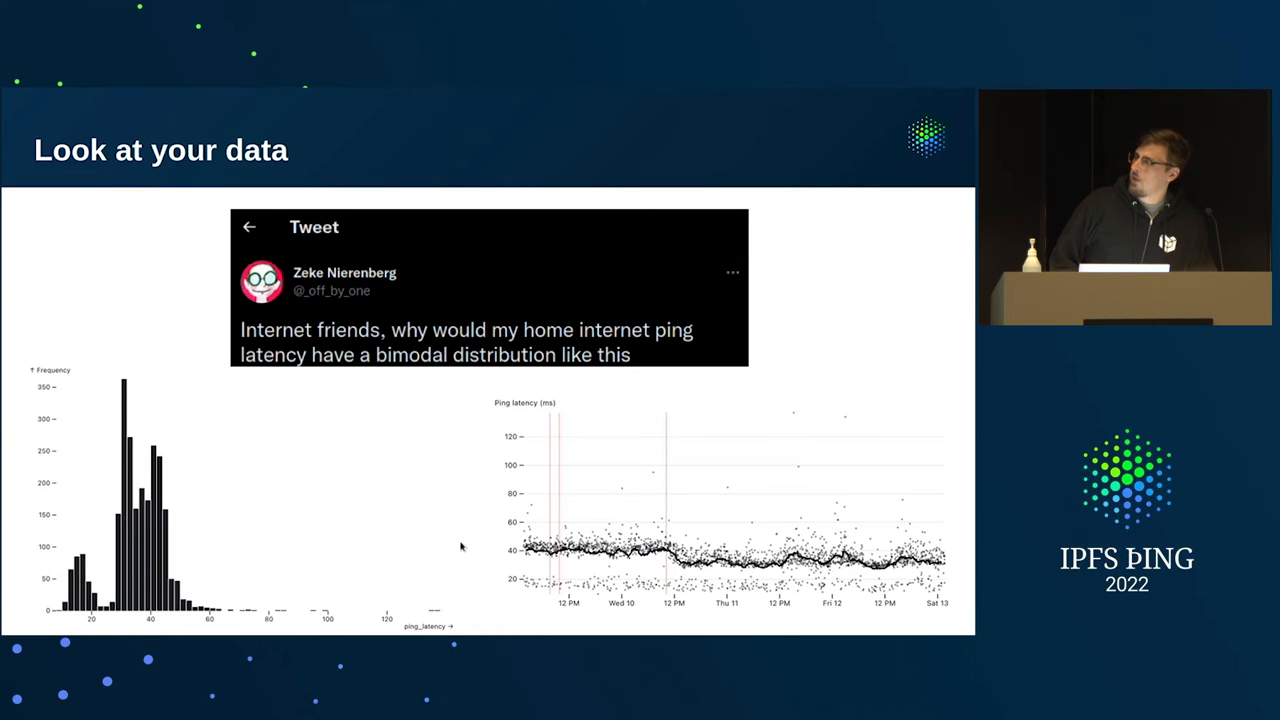
{"action": "mouse_move", "coordinate": [351, 582]}
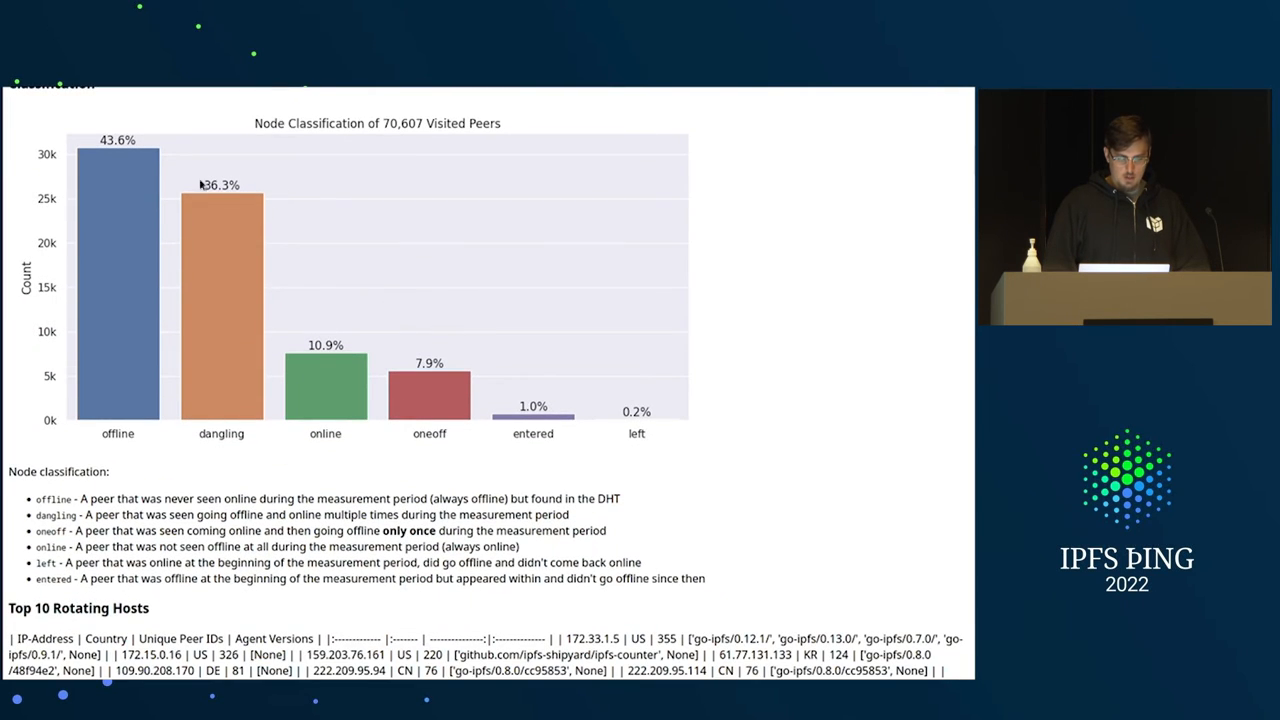
{"action": "mouse_move", "coordinate": [390, 408]}
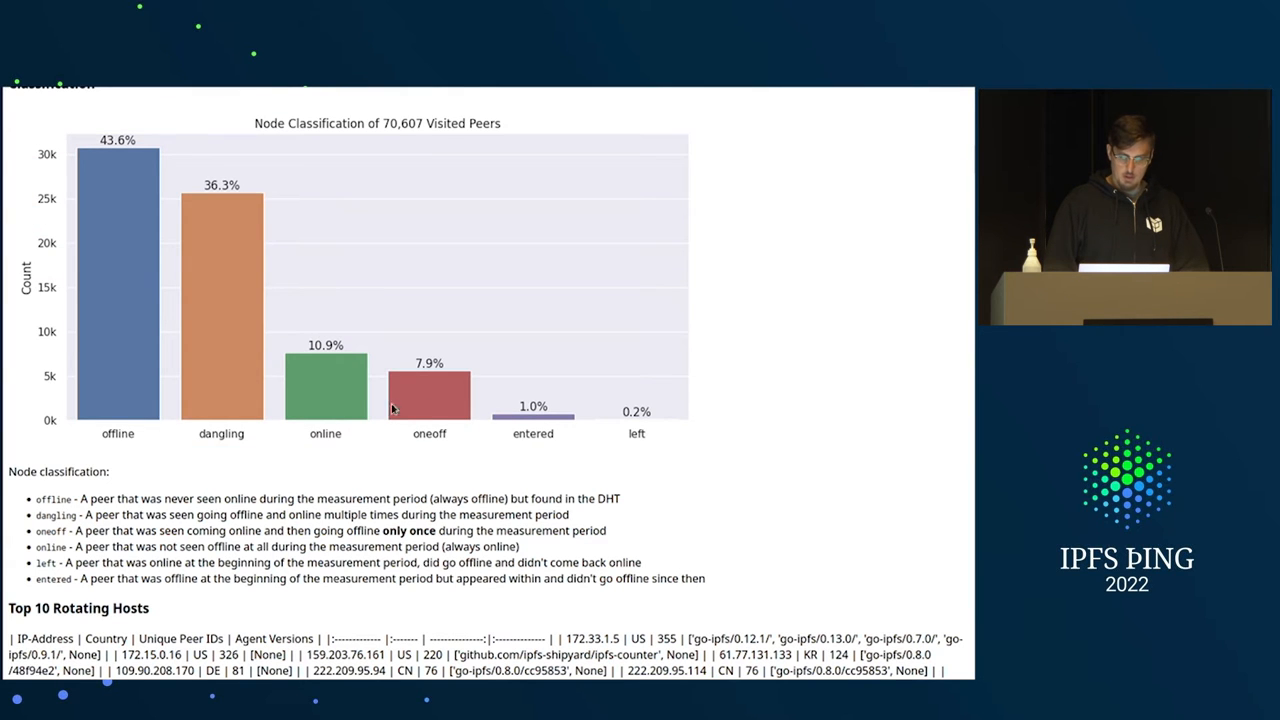
Scroll the stats.ipfs.network report to the Node Classification chart of 70,607 visited peers.
{"action": "scroll", "scroll_direction": "down", "scroll_amount": 3}
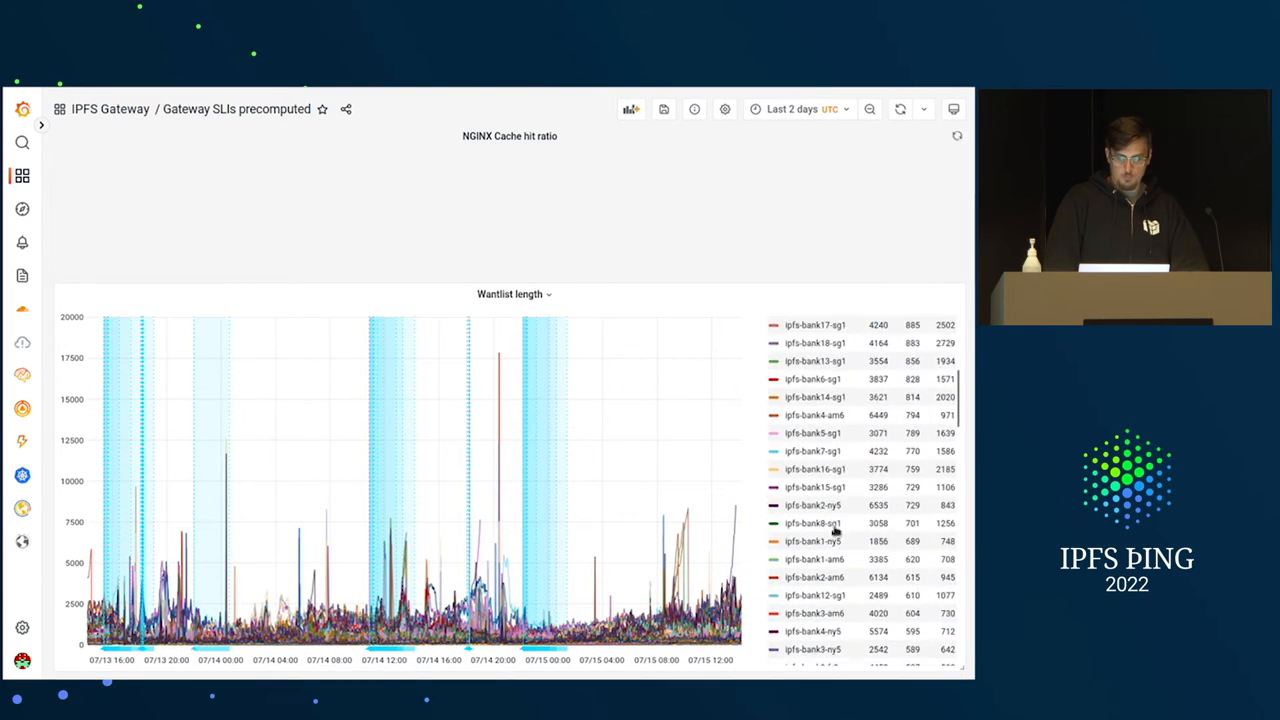
Scroll the Gateway SLIs precomputed dashboard through its wantlist length and time-to-first-byte panels.
{"action": "scroll", "scroll_direction": "down", "scroll_amount": 3}
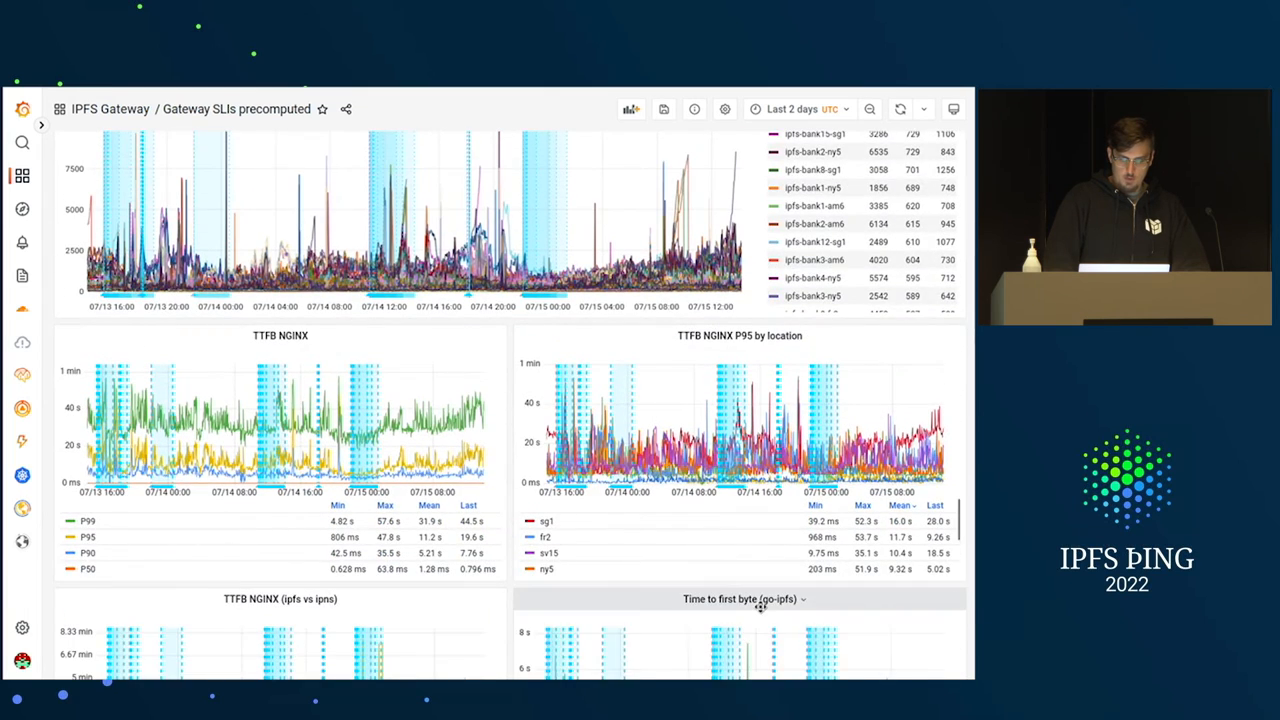
{"action": "scroll", "scroll_direction": "down", "scroll_amount": 3}
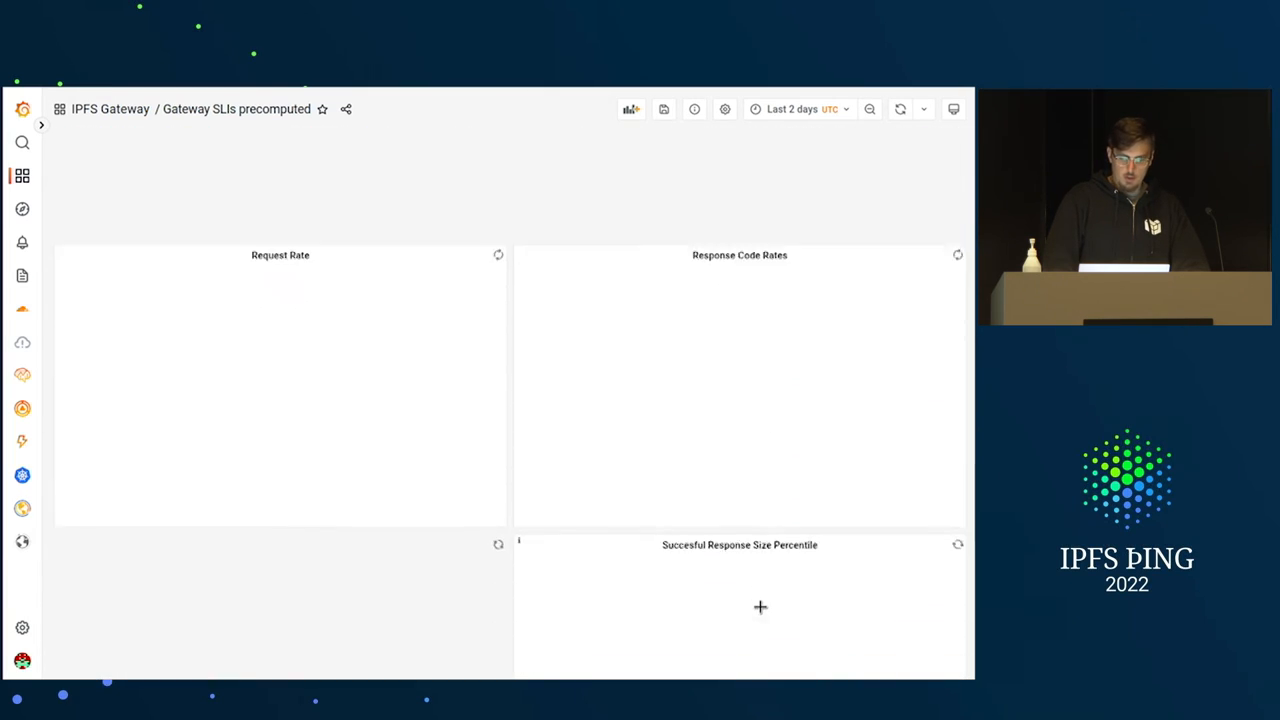
{"action": "scroll", "scroll_direction": "down", "scroll_amount": 3}
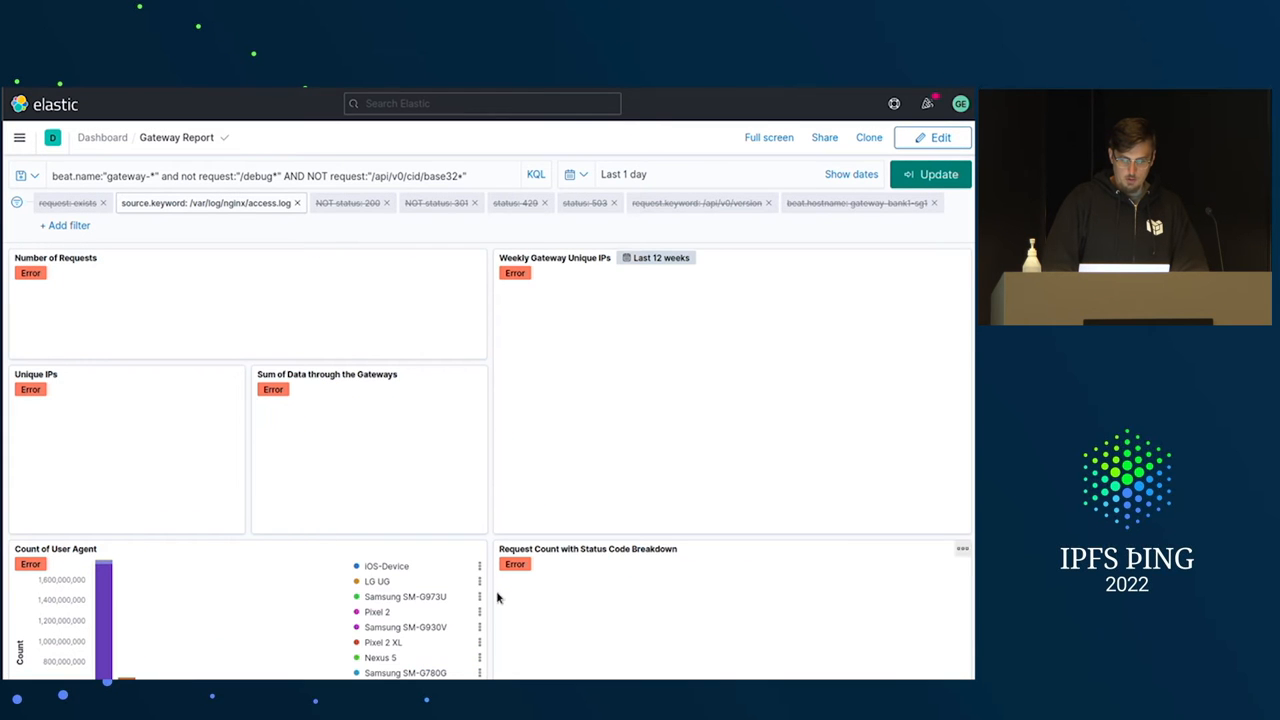
Scroll the Kibana Gateway Report to Count of User Agent and Top Referrers By Device.
{"action": "scroll", "scroll_direction": "down", "scroll_amount": 3}
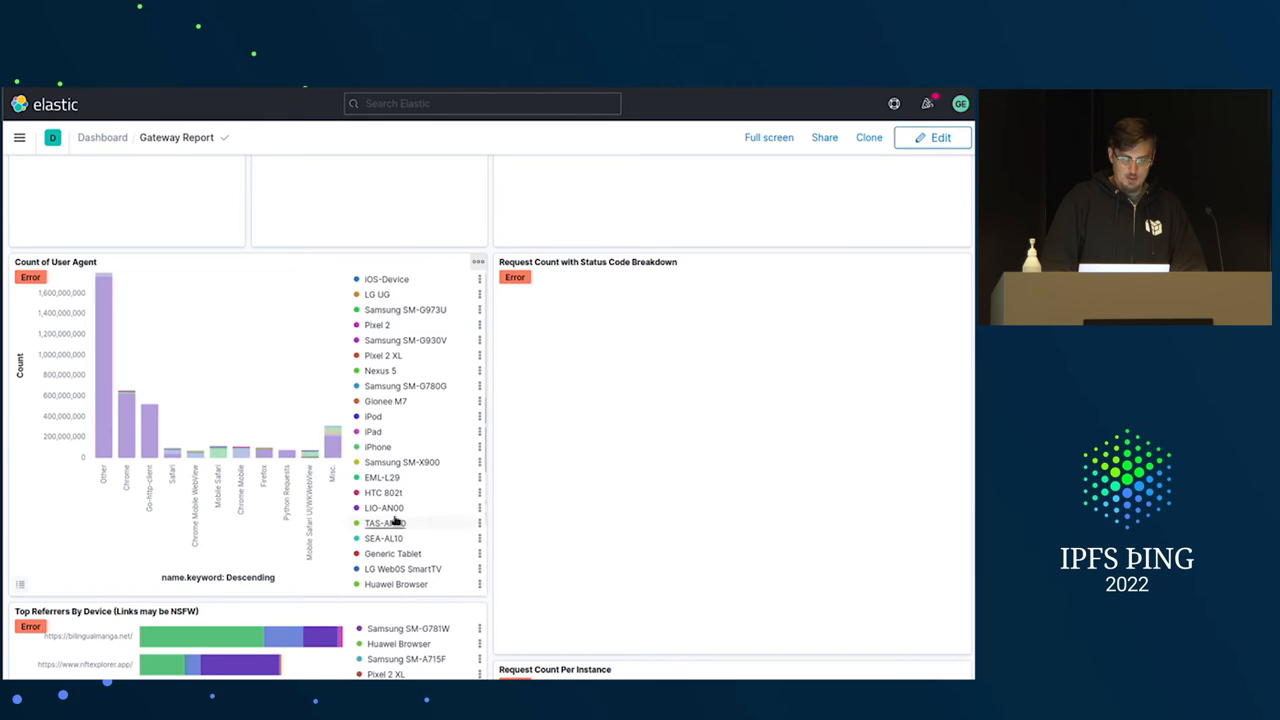
{"action": "mouse_move", "coordinate": [378, 431]}
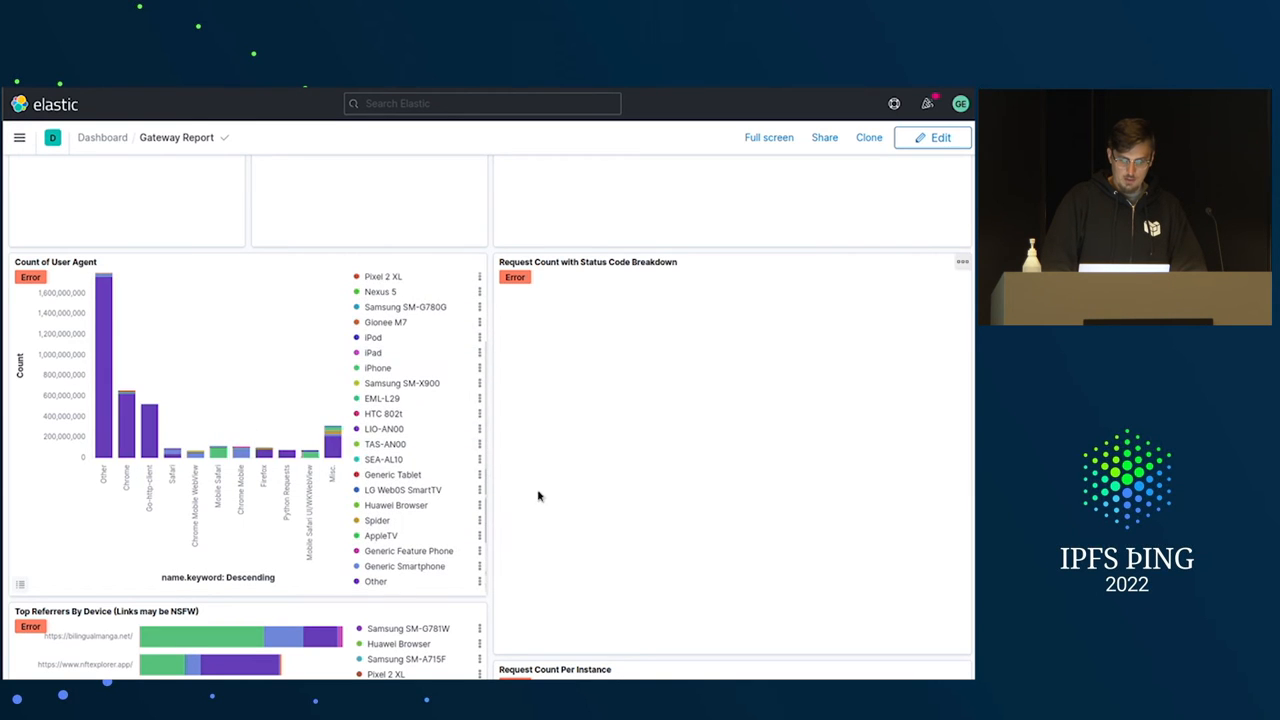
{"action": "scroll", "scroll_direction": "down", "scroll_amount": 3}
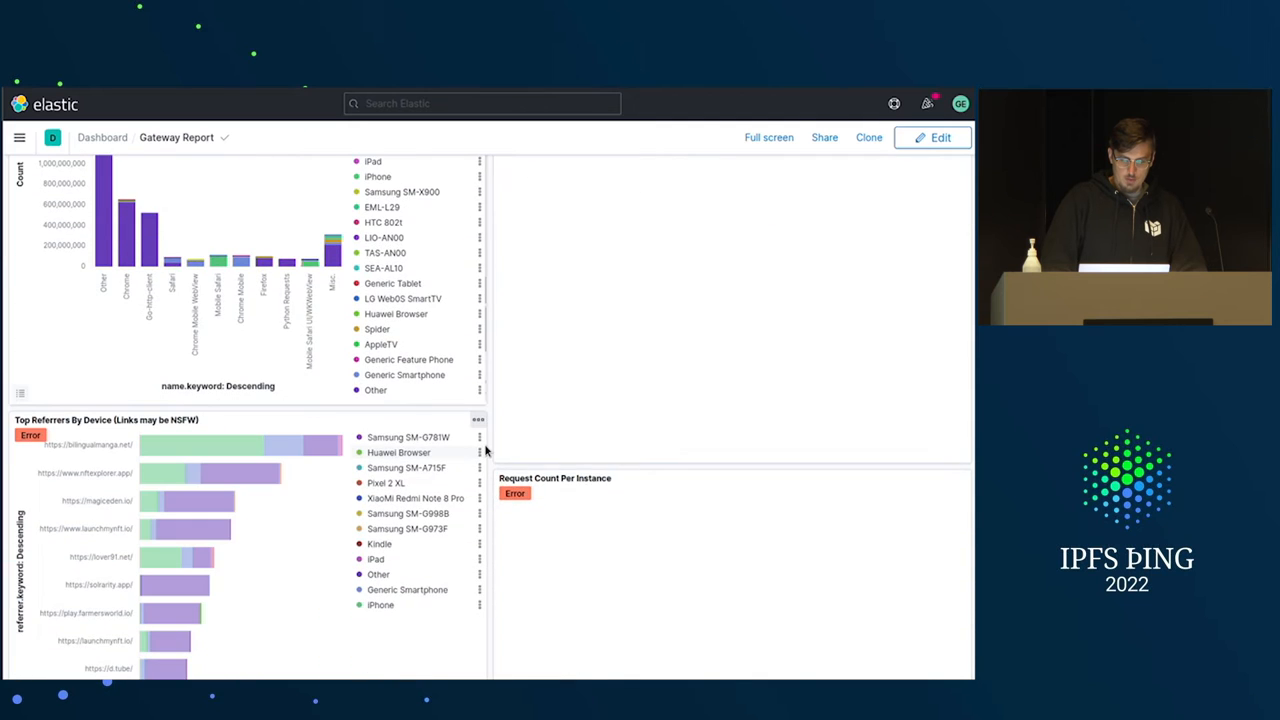
{"action": "scroll", "scroll_direction": "down", "scroll_amount": 3}
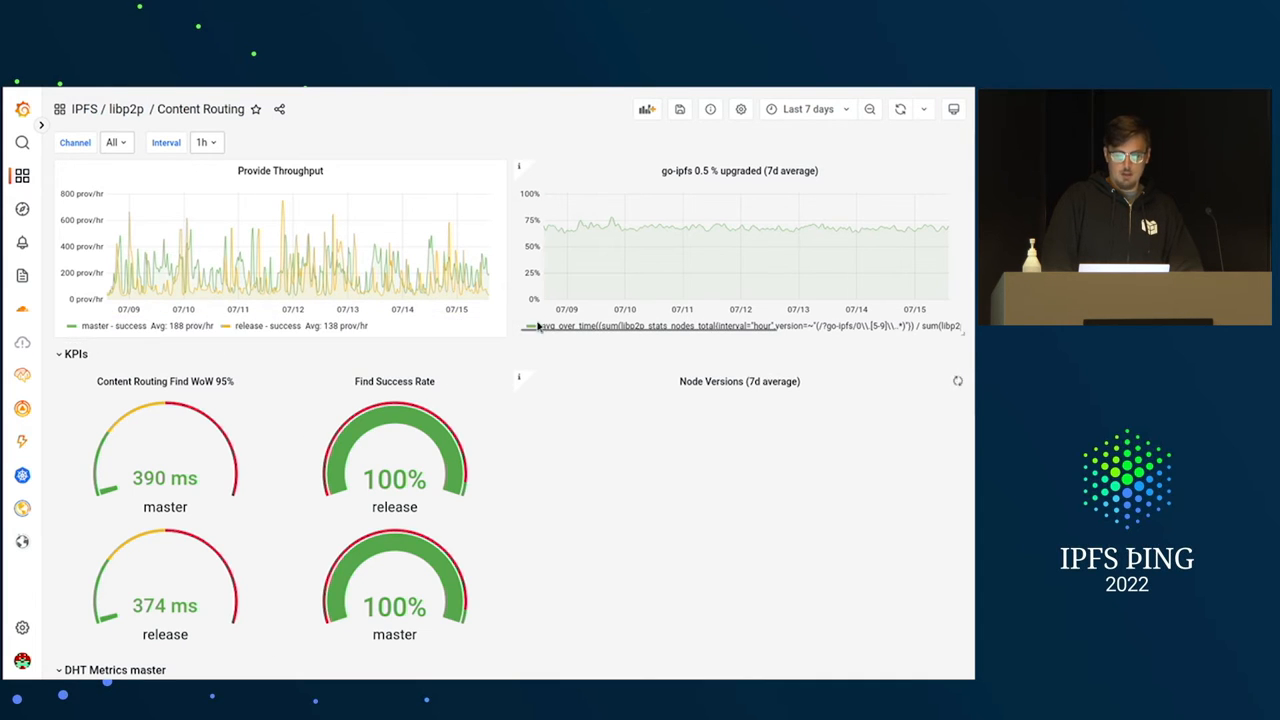
Browse the Content Routing dashboard, returning from the Find chart and scrolling to DHT Metrics.
{"action": "scroll", "scroll_direction": "down", "scroll_amount": 3}
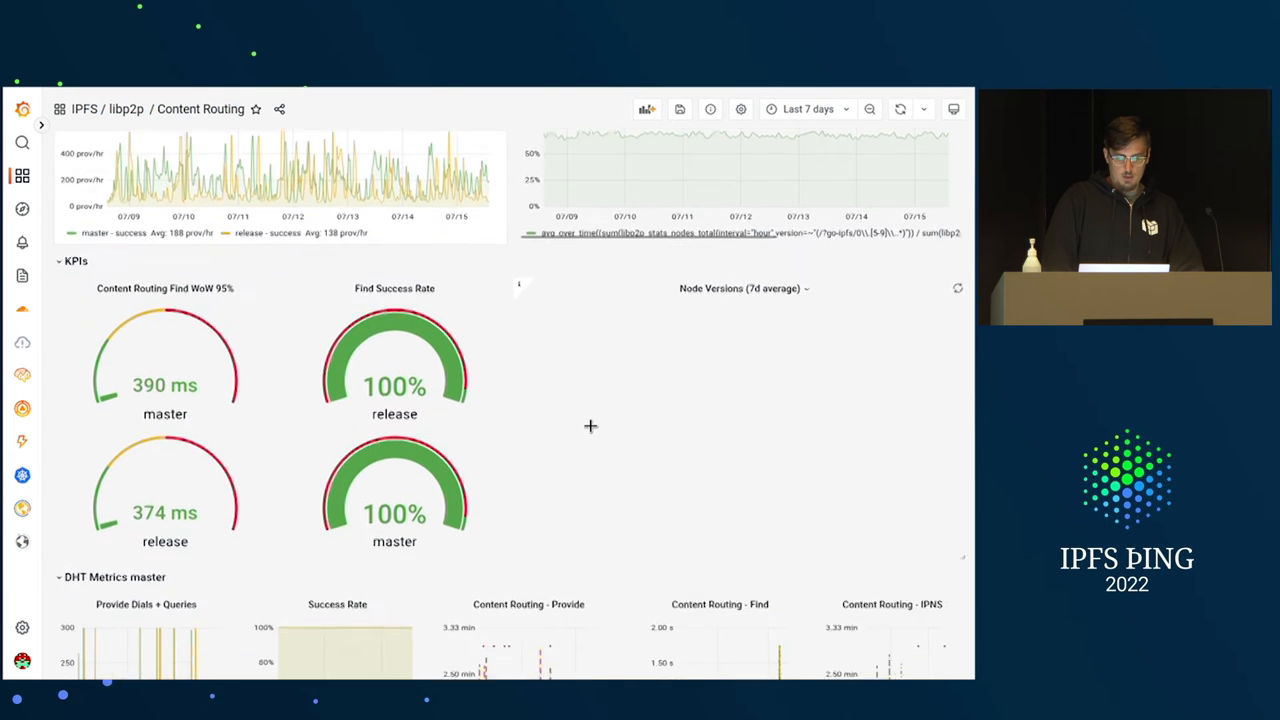
{"action": "scroll", "scroll_direction": "down", "scroll_amount": 3}
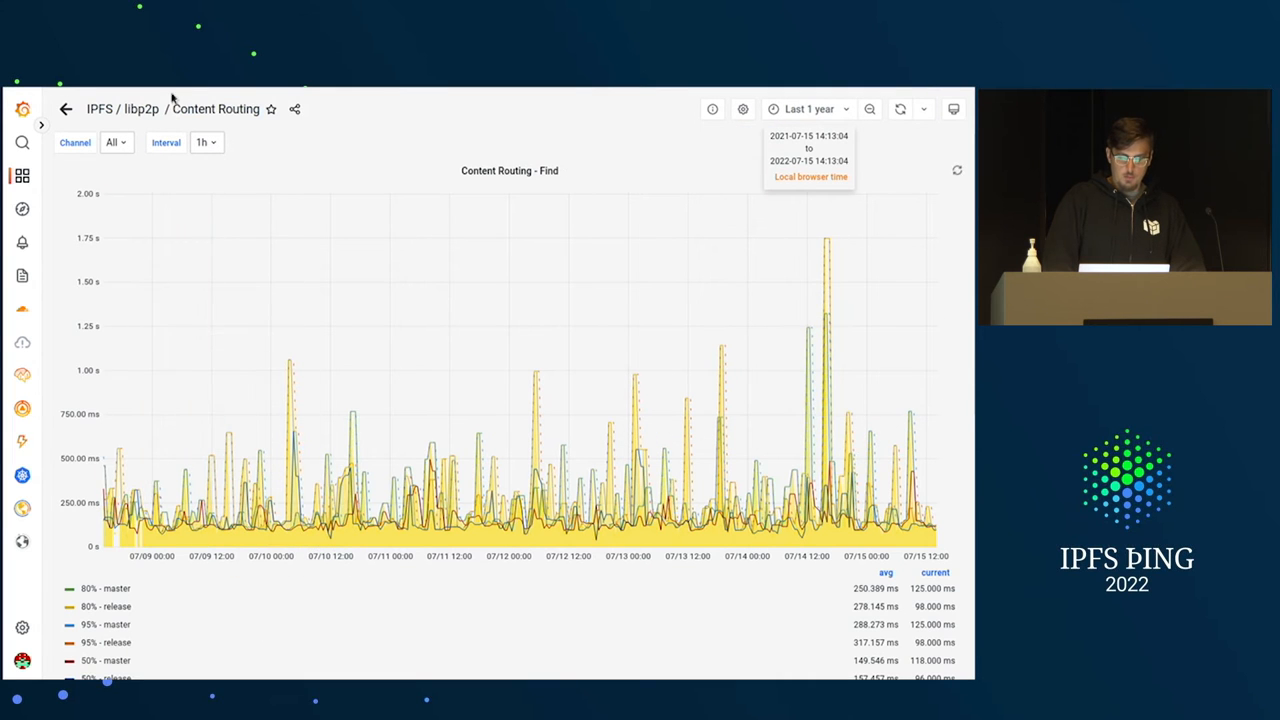
{"action": "left_click", "coordinate": [66, 109]}
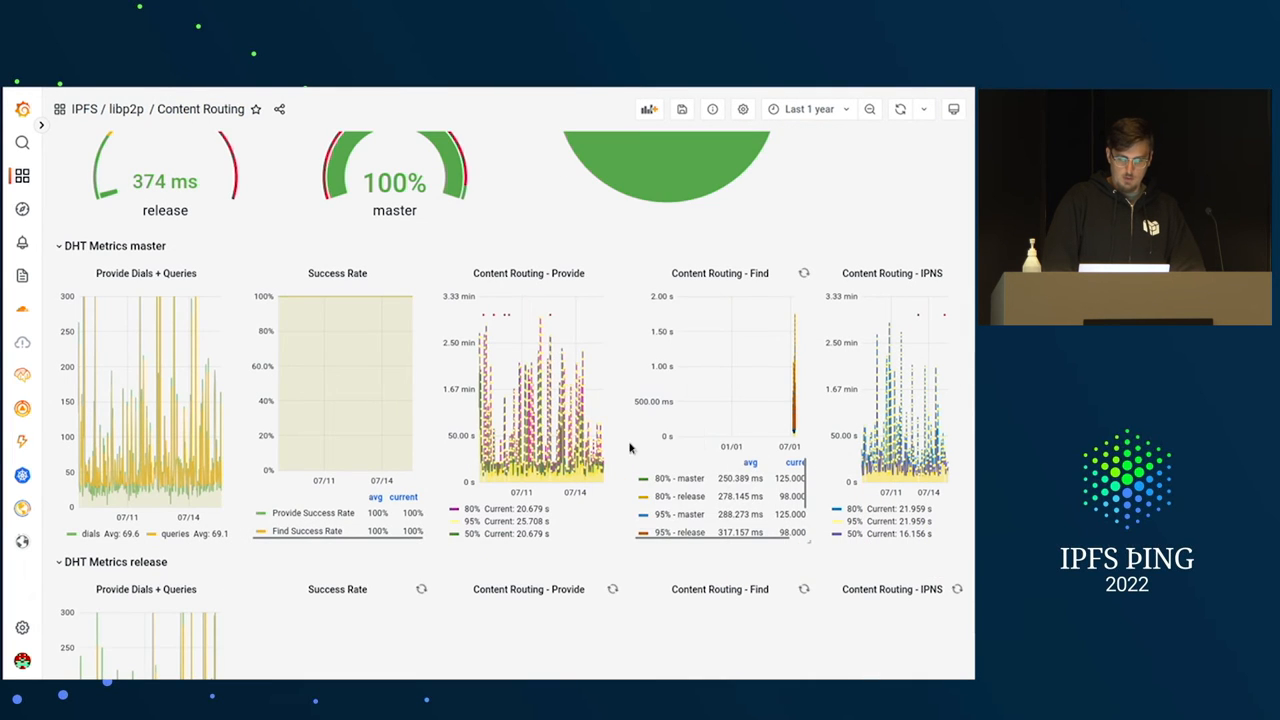
{"action": "scroll", "scroll_direction": "down", "scroll_amount": 3}
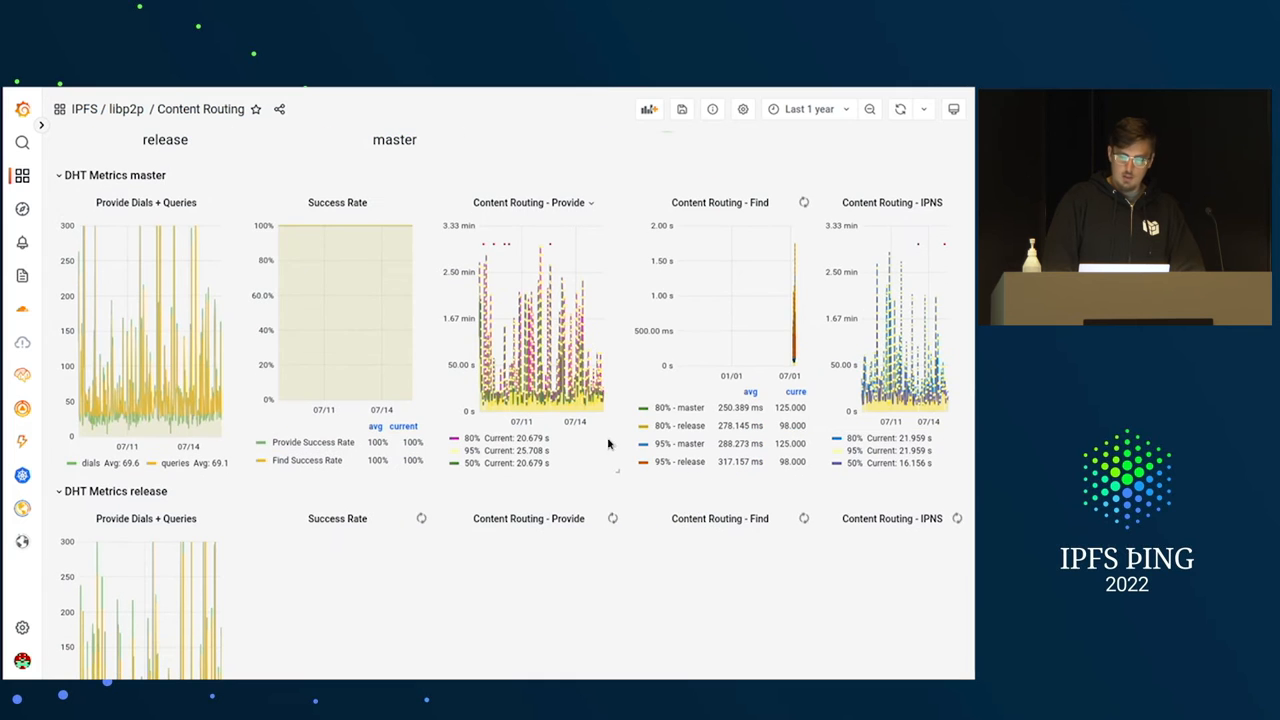
{"action": "mouse_move", "coordinate": [464, 343]}
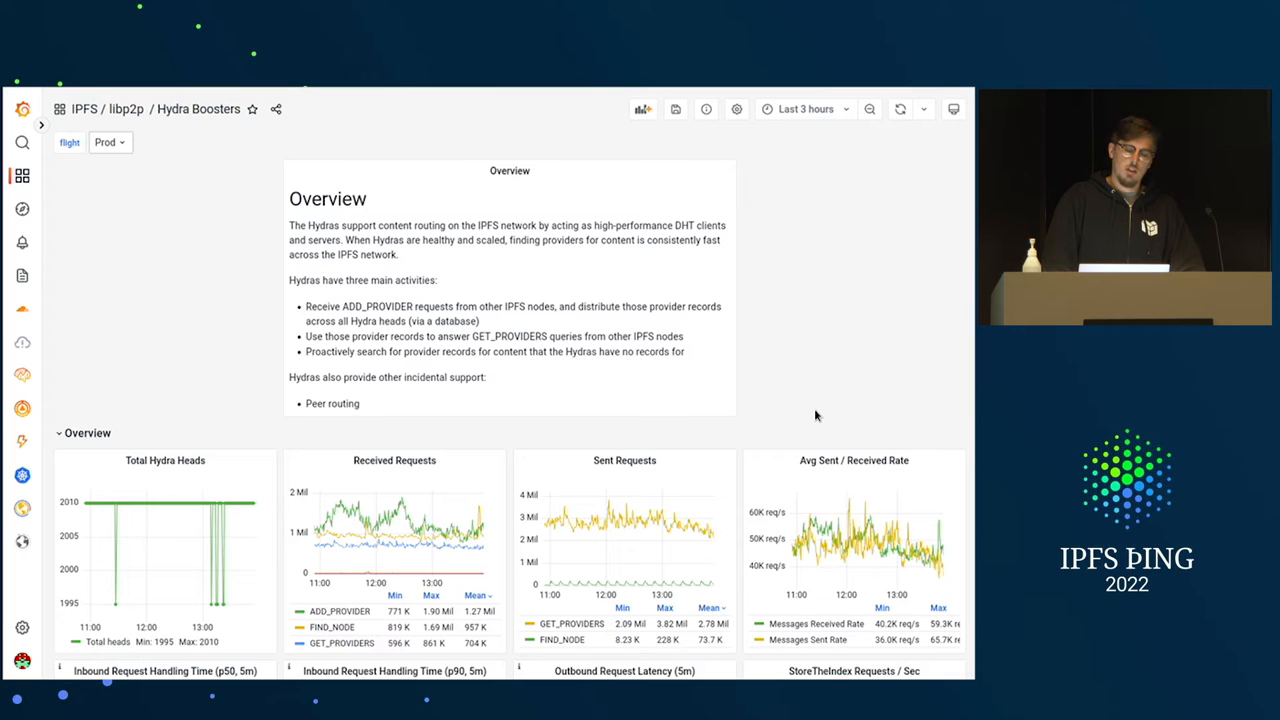
Scroll the Hydra Boosters dashboard past latency panels and Last 10 Error Logs.
{"action": "scroll", "scroll_direction": "down", "scroll_amount": 3}
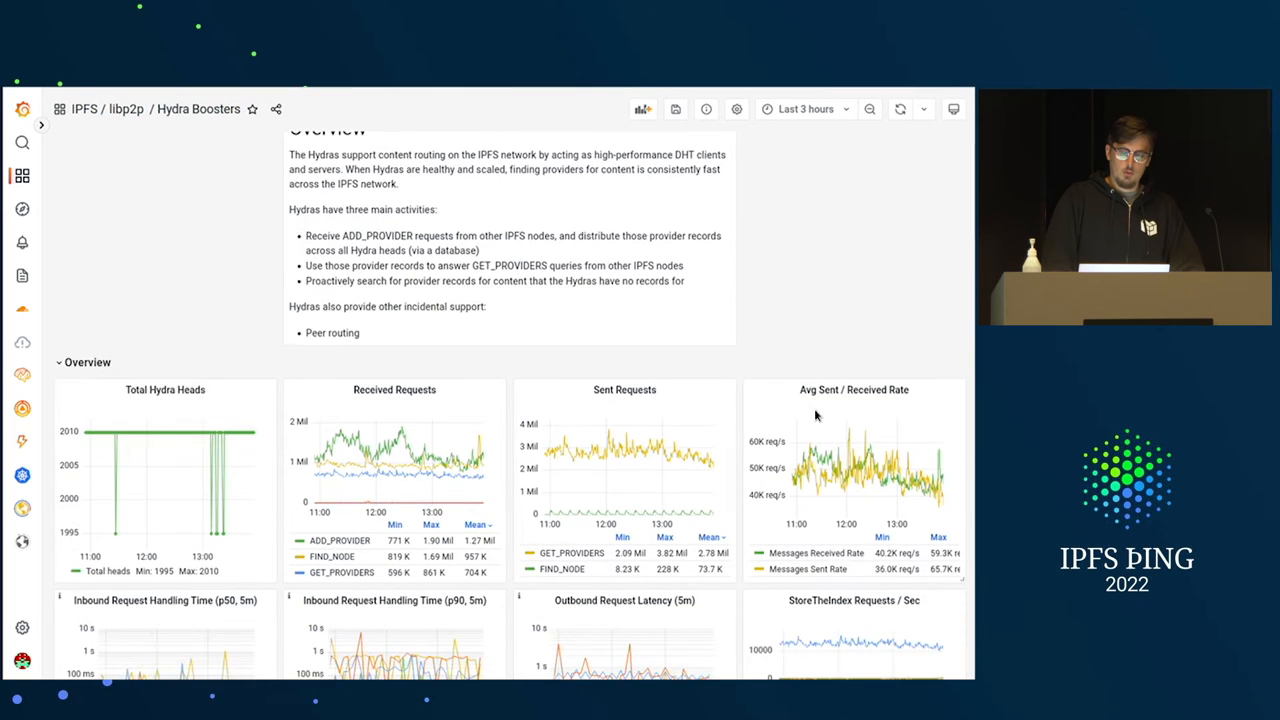
{"action": "scroll", "scroll_direction": "down", "scroll_amount": 3}
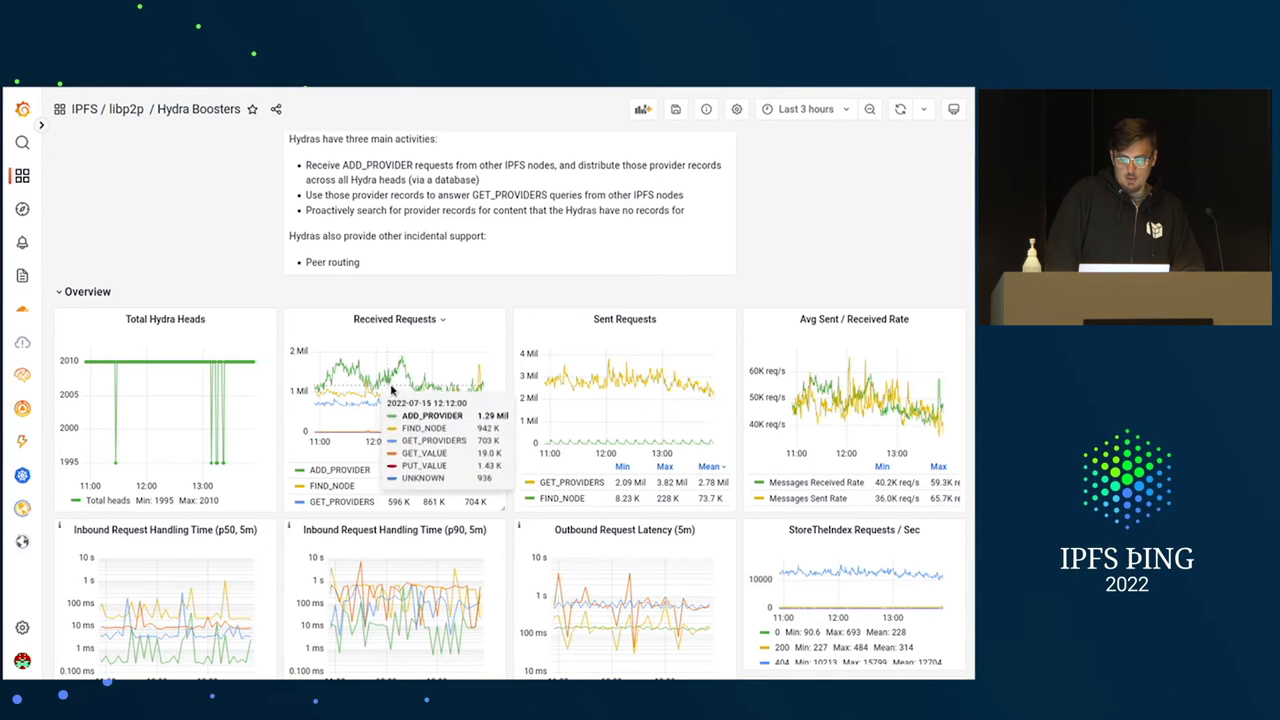
{"action": "mouse_move", "coordinate": [393, 388]}
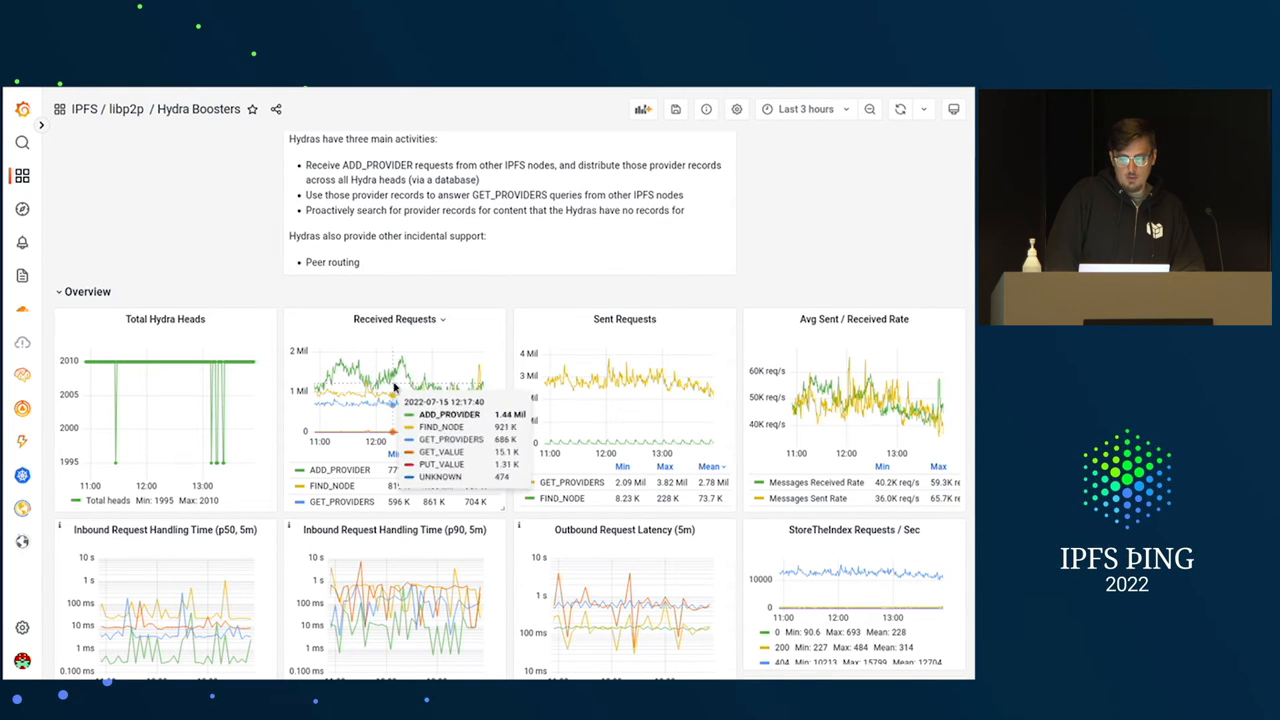
{"action": "mouse_move", "coordinate": [435, 405]}
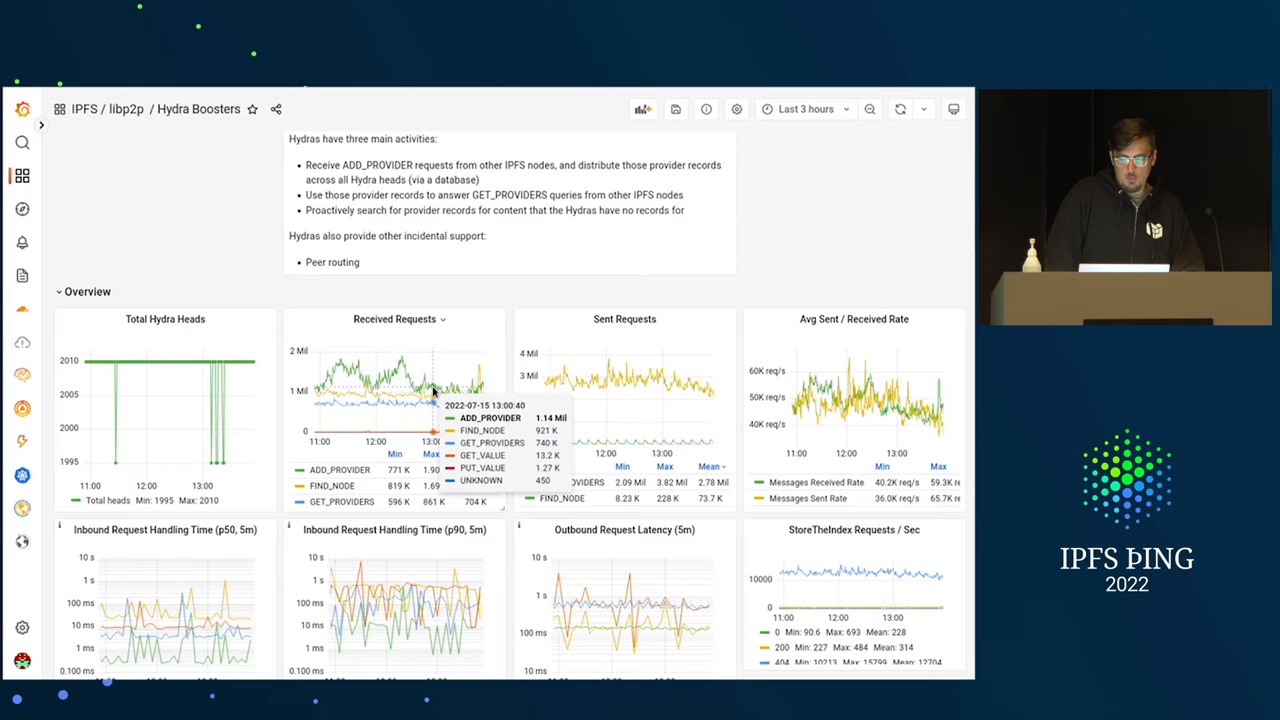
{"action": "mouse_move", "coordinate": [375, 395]}
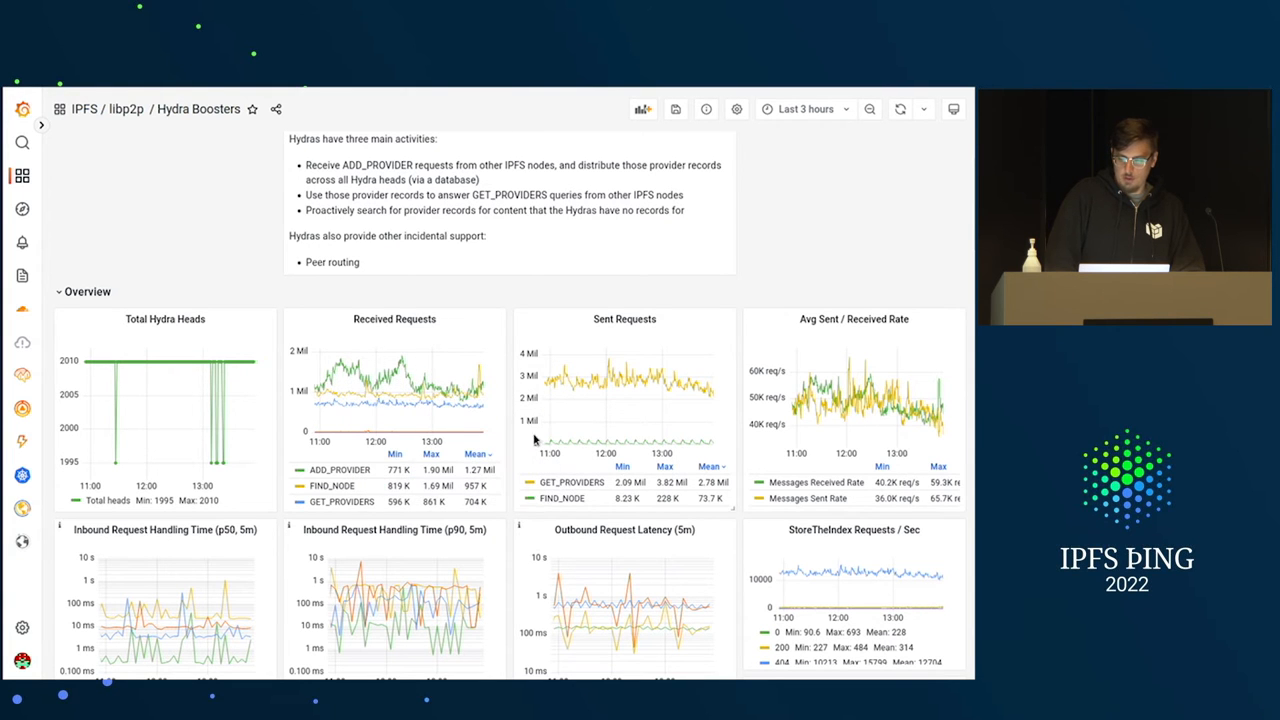
{"action": "scroll", "scroll_direction": "down", "scroll_amount": 3}
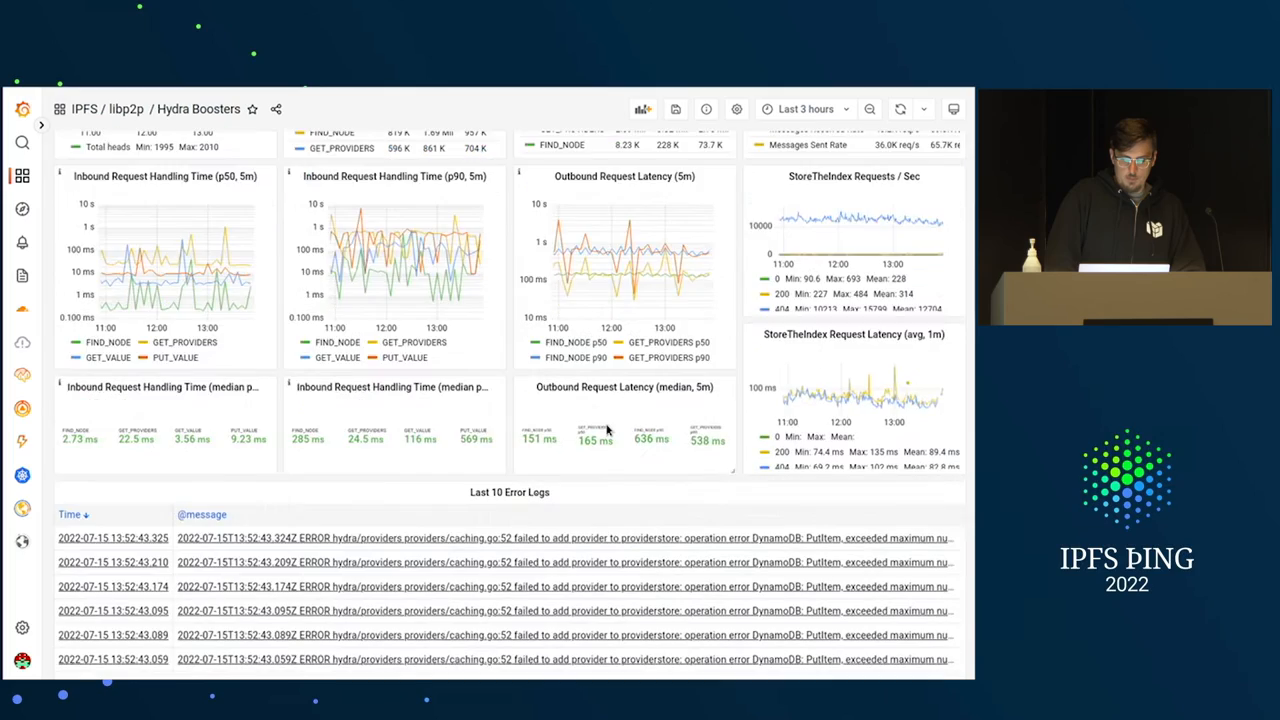
{"action": "scroll", "scroll_direction": "down", "scroll_amount": 3}
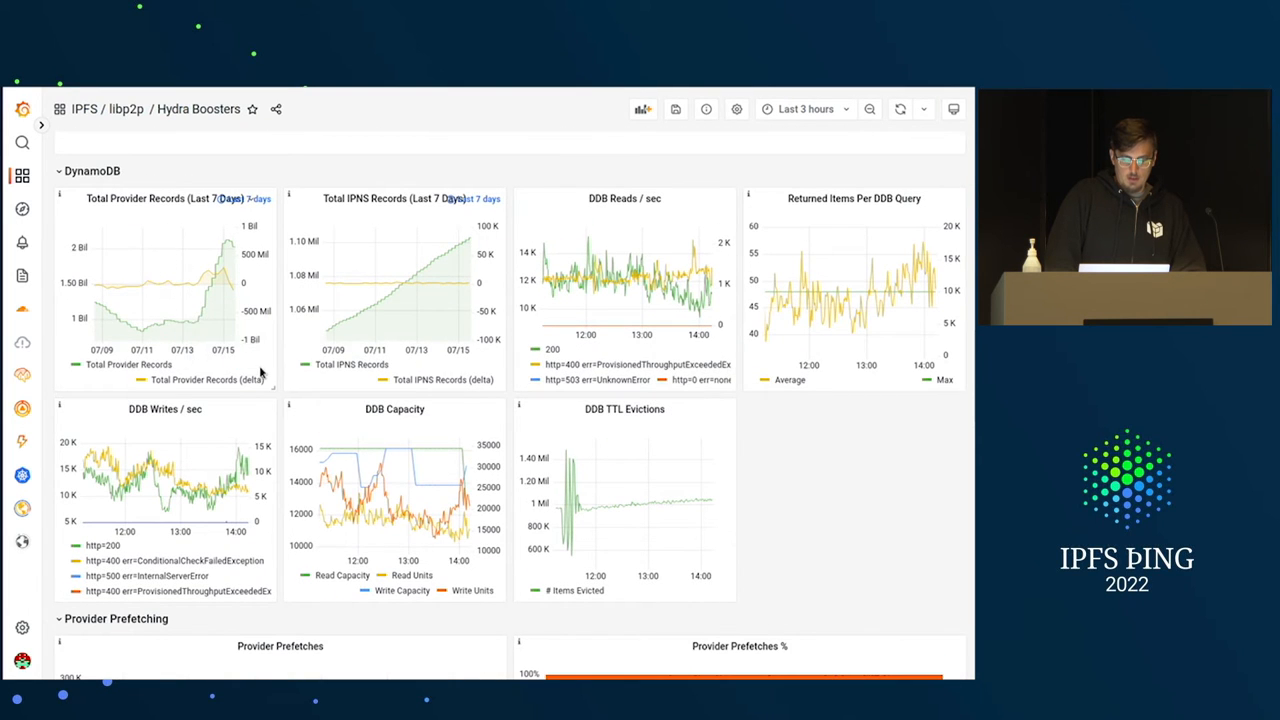
{"action": "mouse_move", "coordinate": [230, 290]}
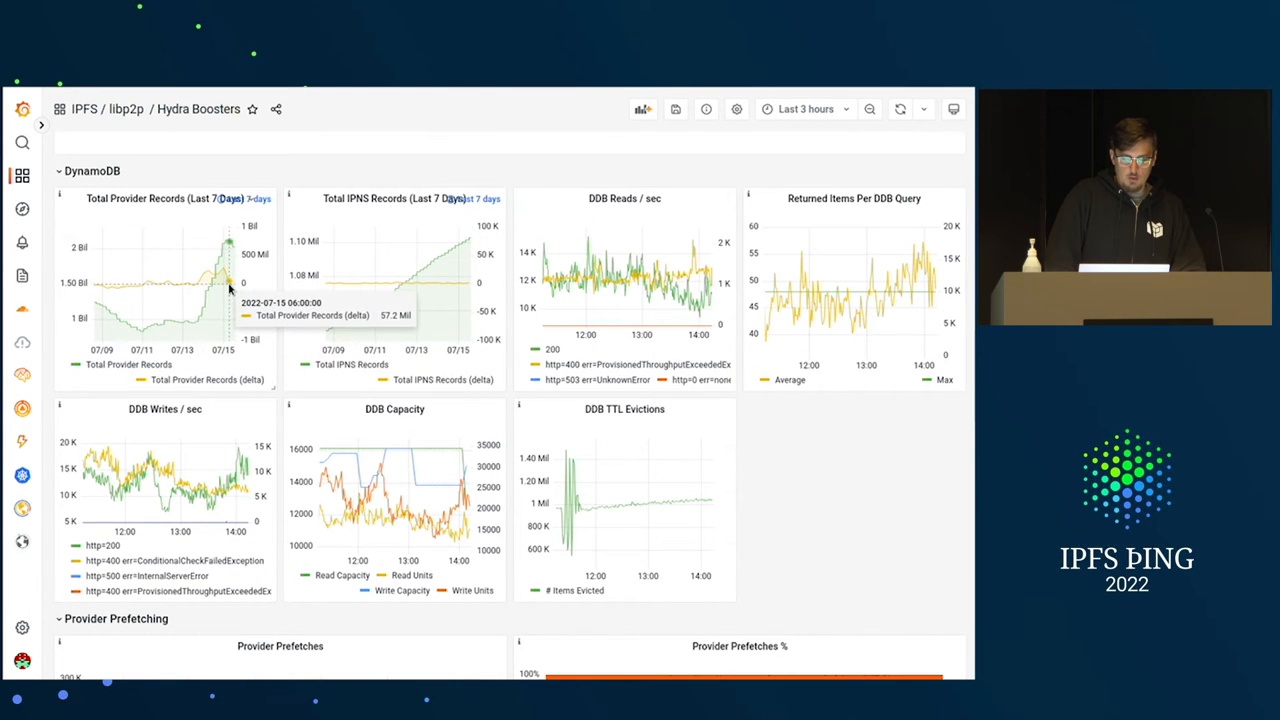
{"action": "mouse_move", "coordinate": [229, 260]}
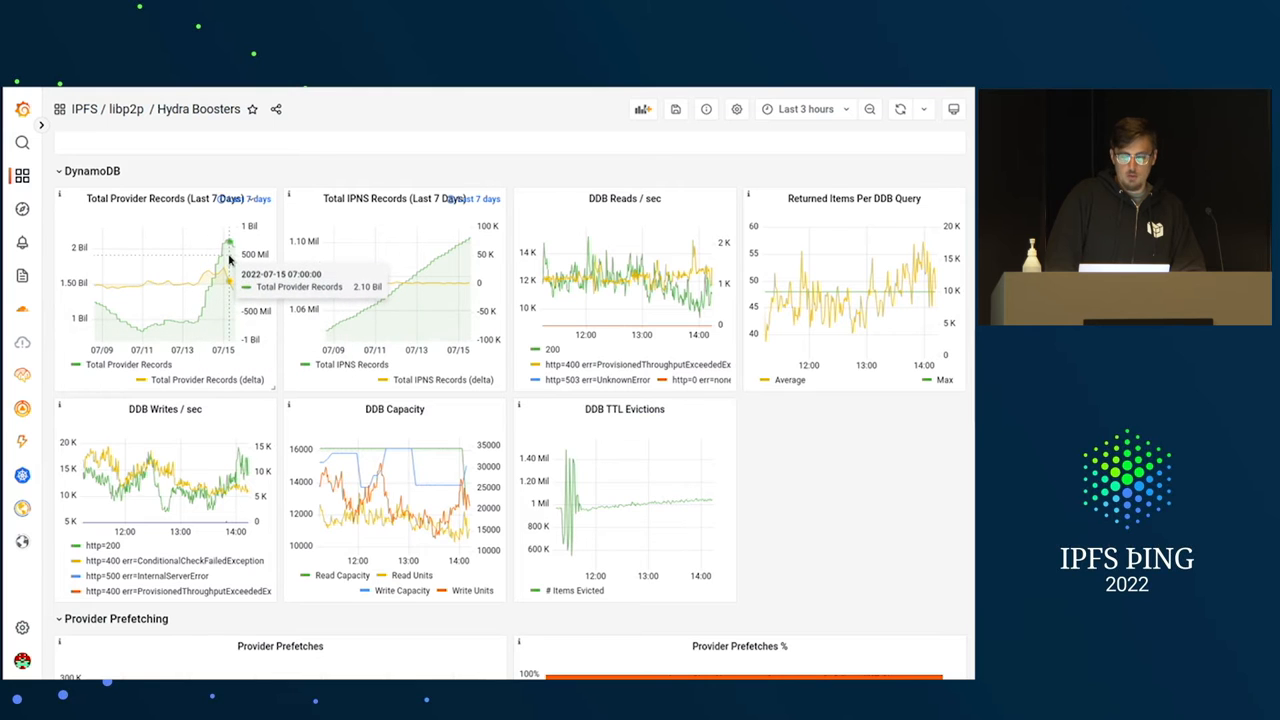
{"action": "mouse_move", "coordinate": [200, 328]}
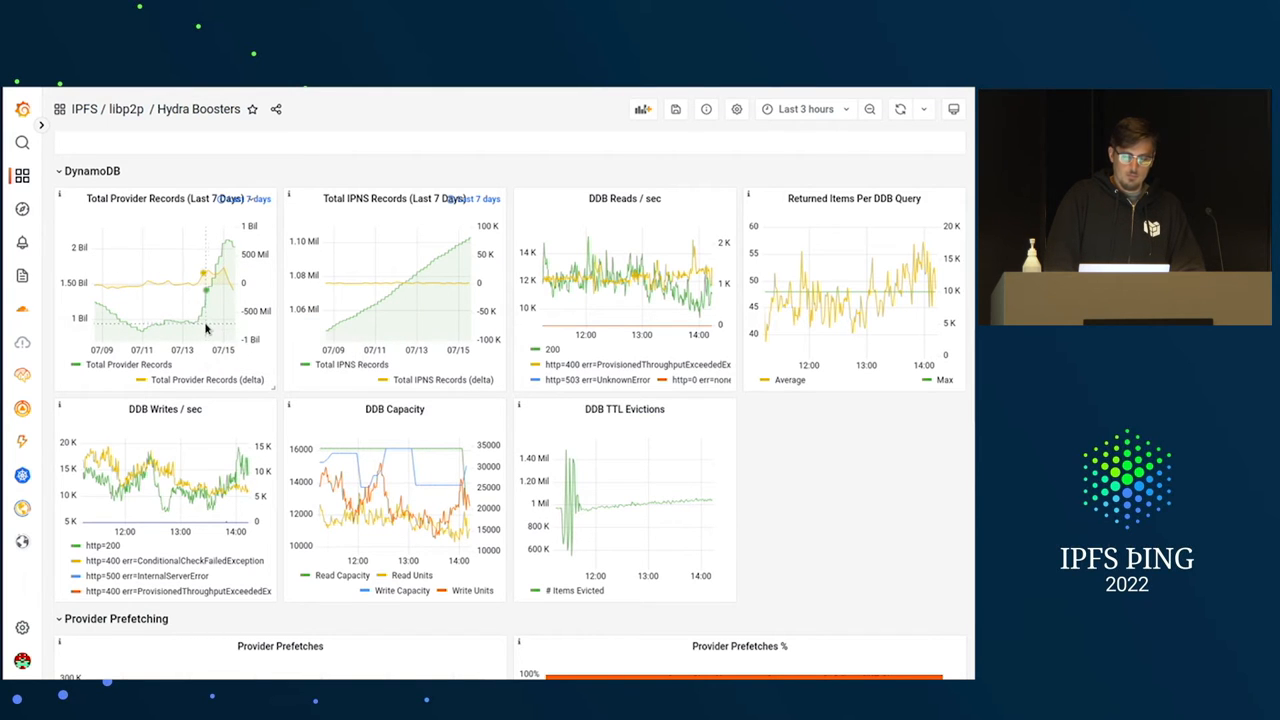
{"action": "mouse_move", "coordinate": [203, 322]}
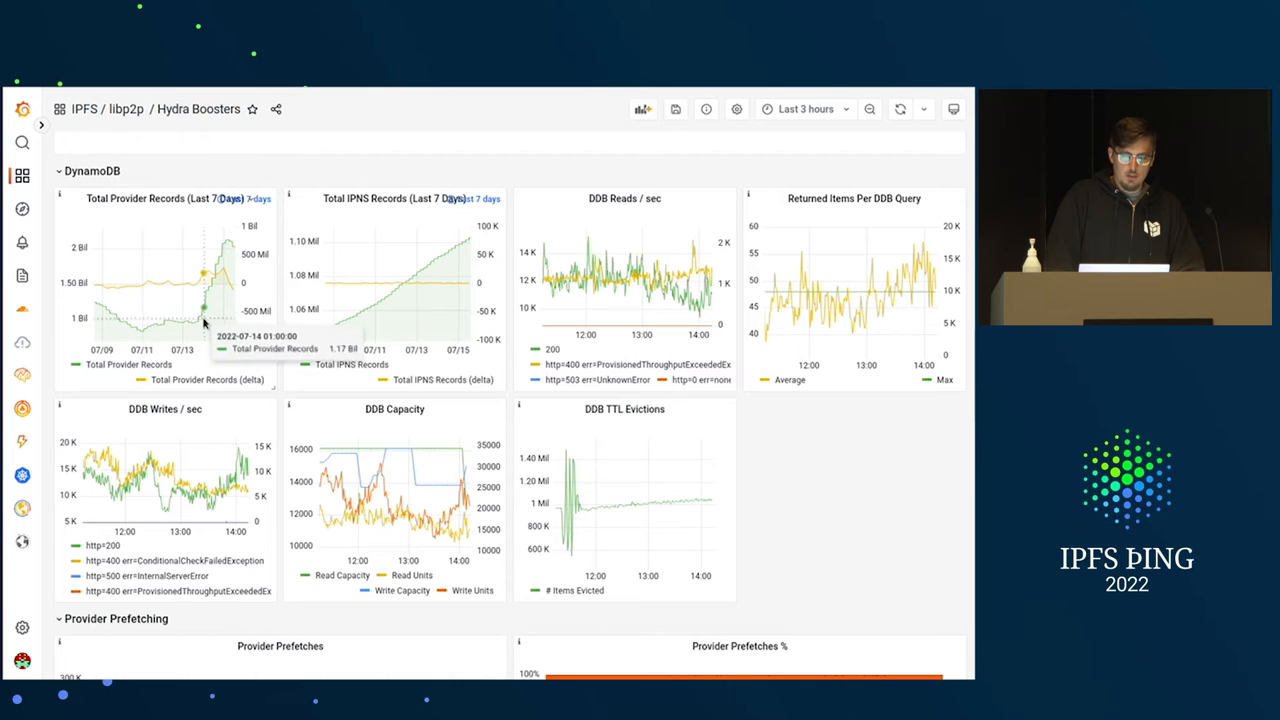
{"action": "mouse_move", "coordinate": [288, 338]}
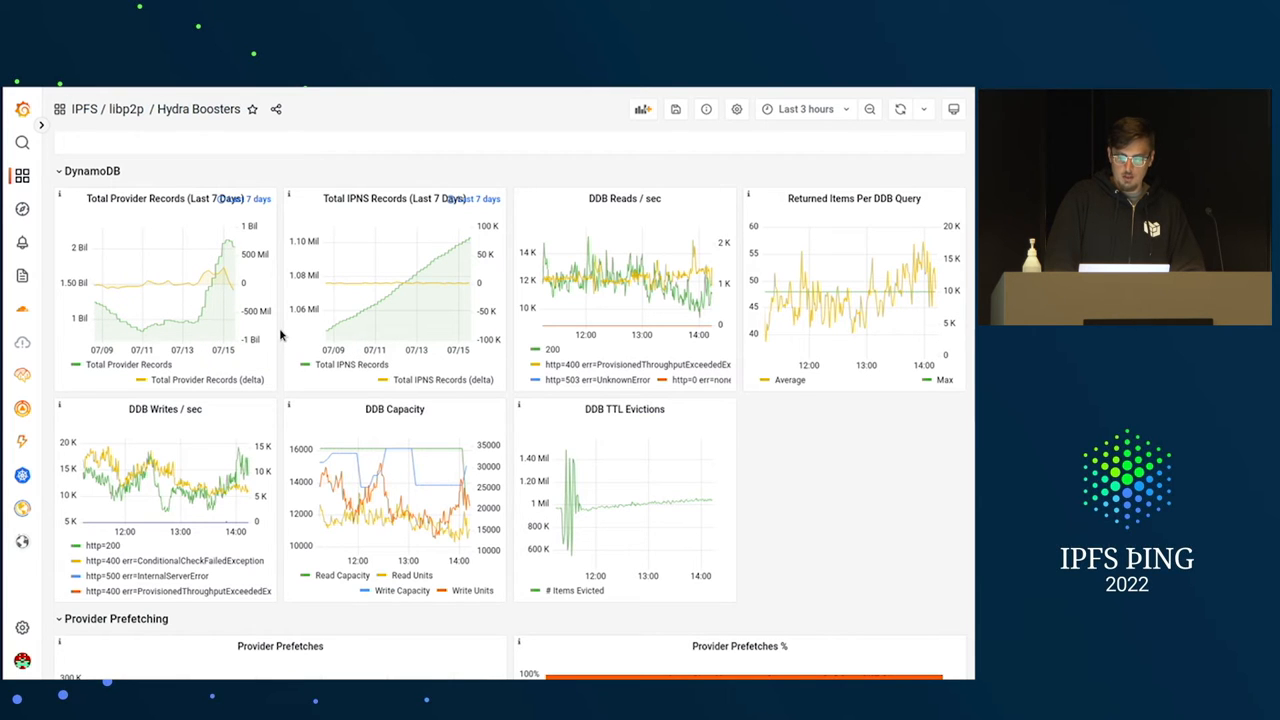
{"action": "mouse_move", "coordinate": [637, 505]}
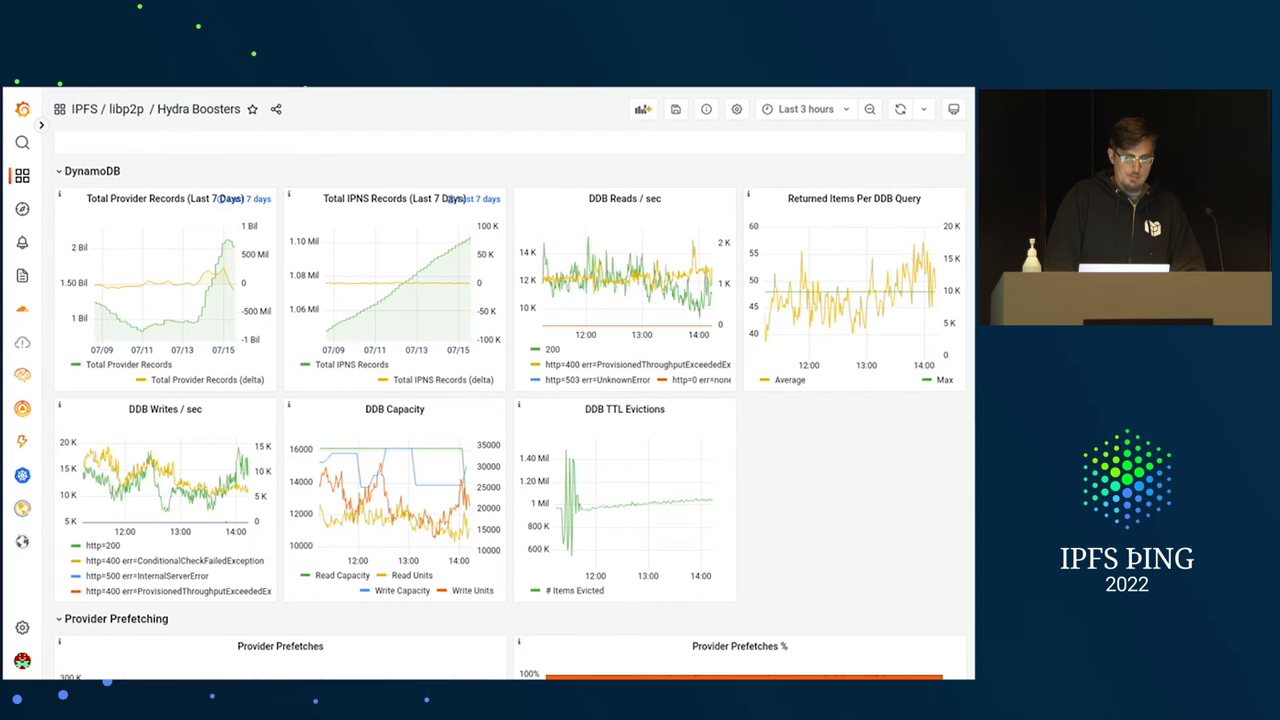
Switch to the Kademlia Exporter dashboard and scroll to the node uptime and top-countries panels.
{"action": "left_click", "coordinate": [899, 109]}
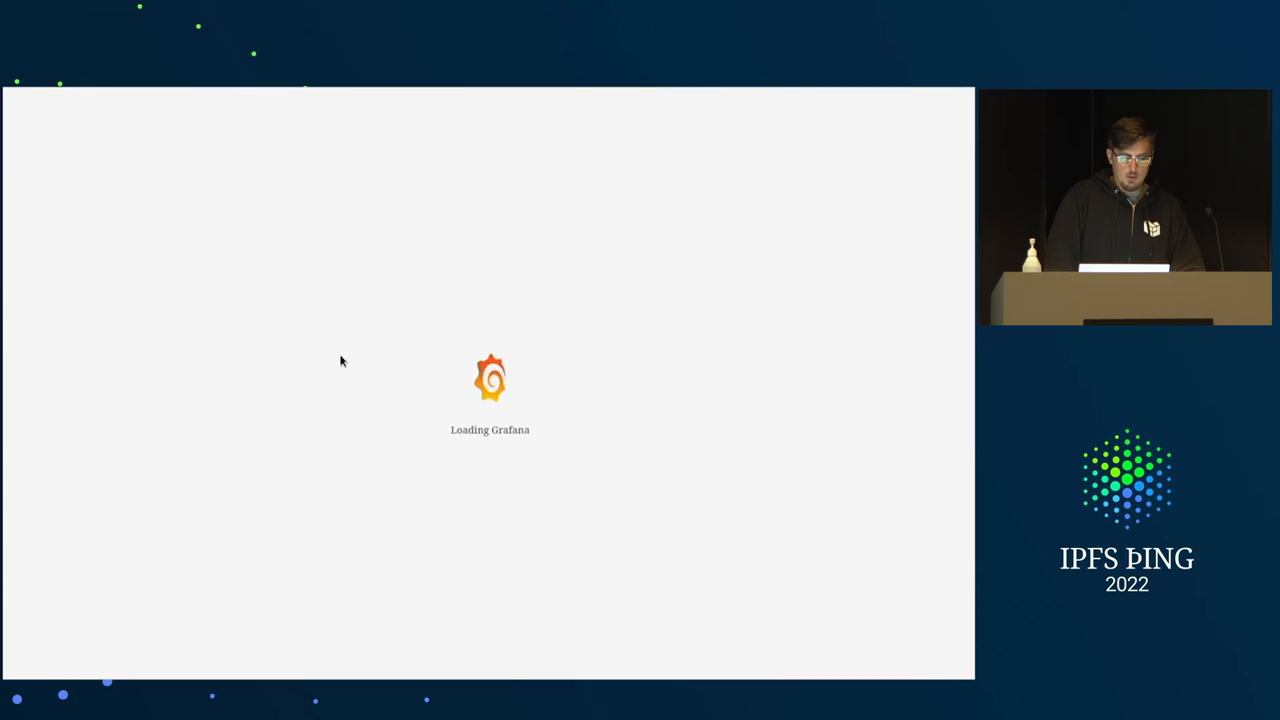
{"action": "mouse_move", "coordinate": [203, 249]}
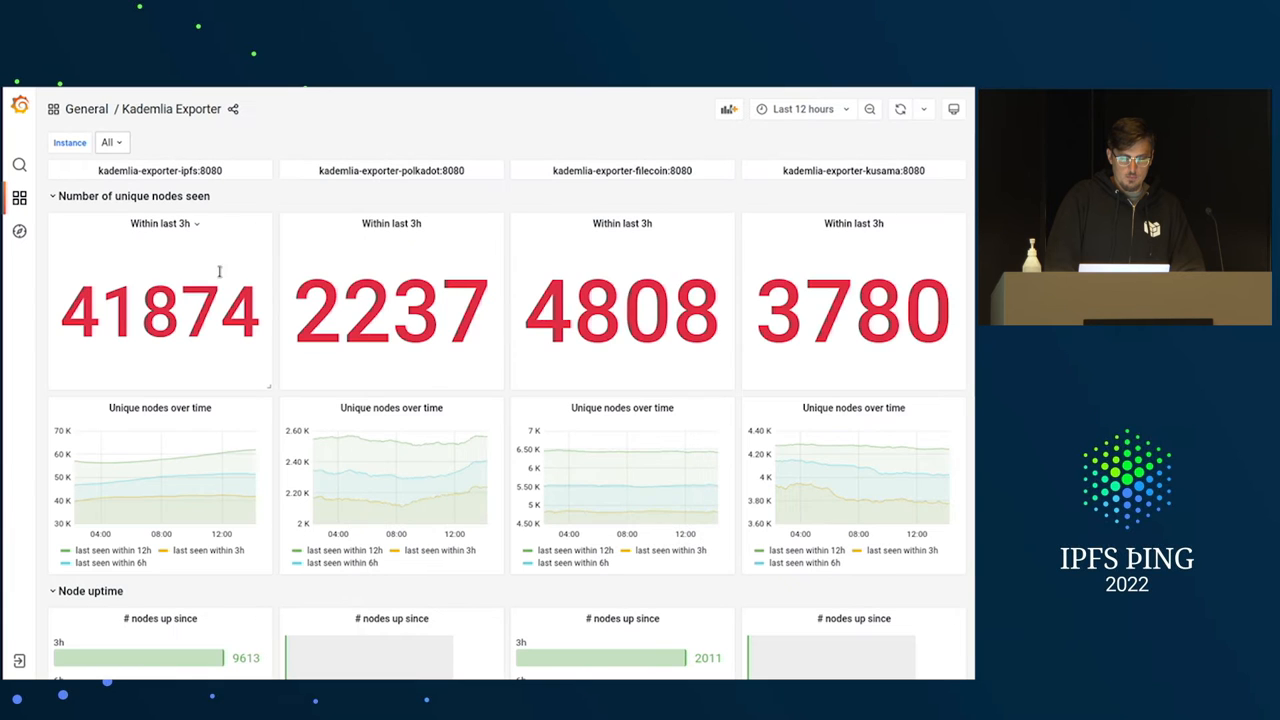
{"action": "scroll", "scroll_direction": "down", "scroll_amount": 3}
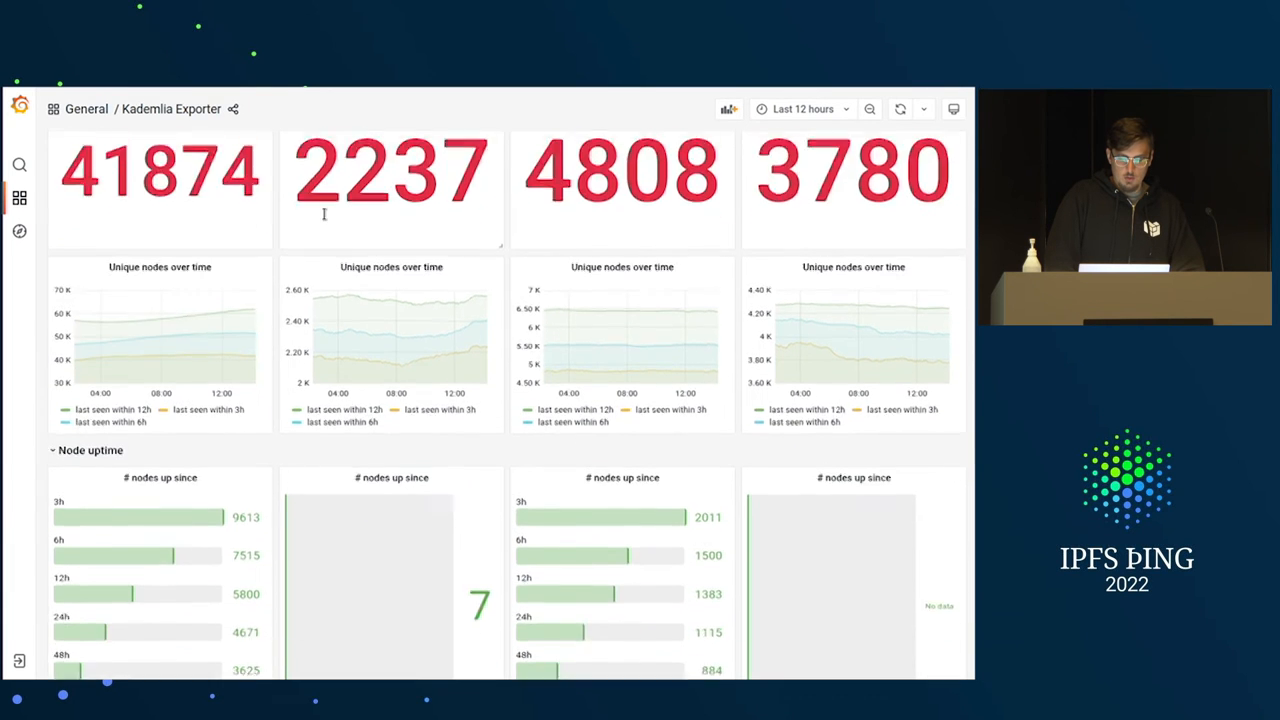
{"action": "scroll", "scroll_direction": "down", "scroll_amount": 3}
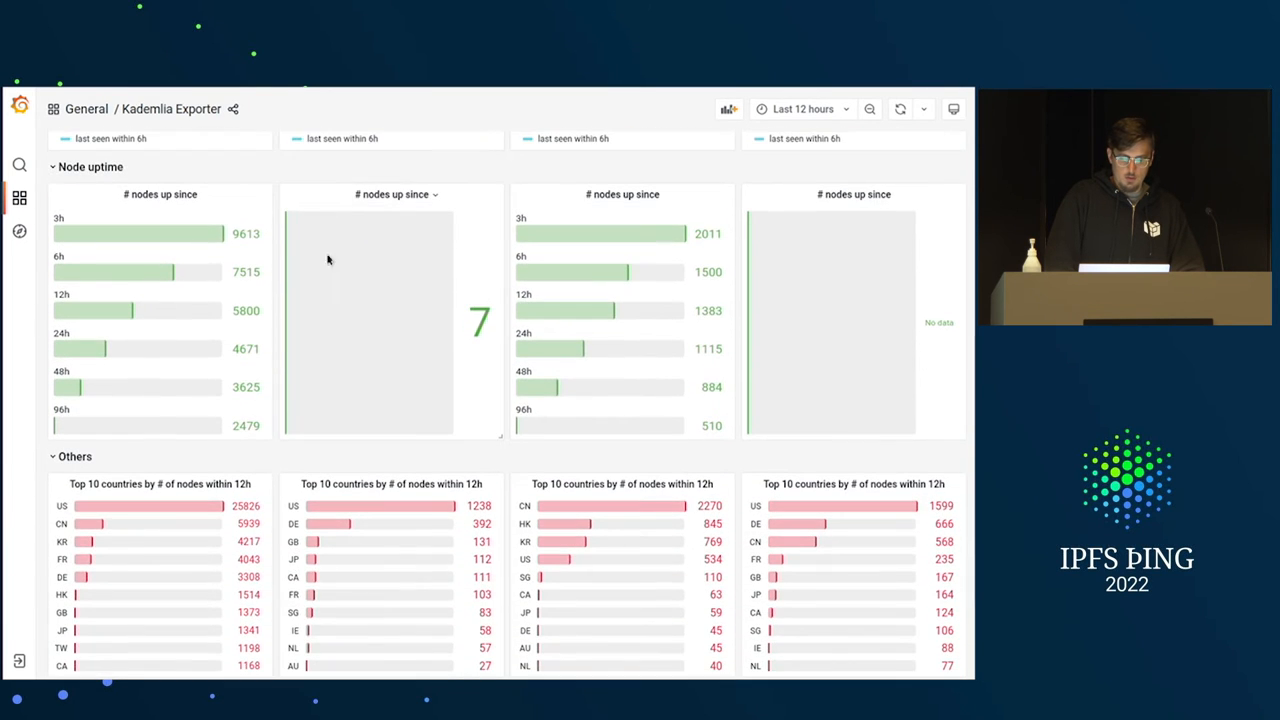
{"action": "mouse_move", "coordinate": [497, 384]}
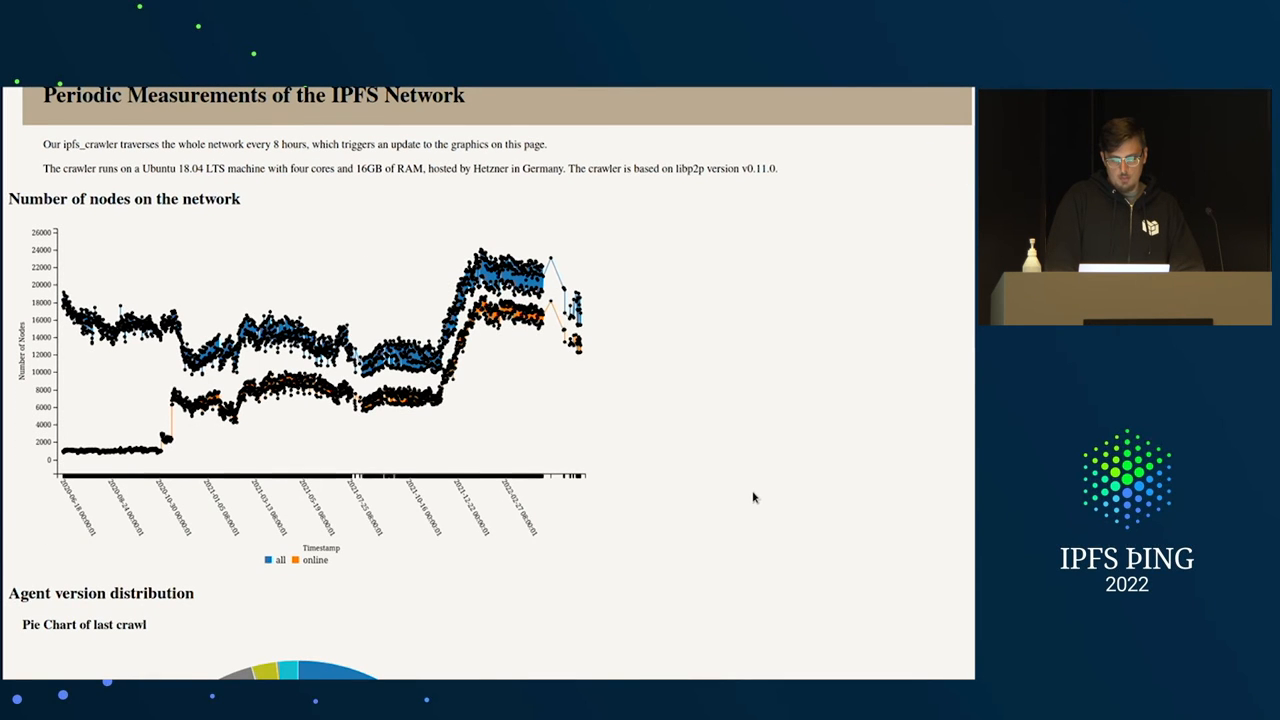
Scroll the crawler page past the Number of nodes chart to the Dynamic agent version chart.
{"action": "scroll", "scroll_direction": "down", "scroll_amount": 3}
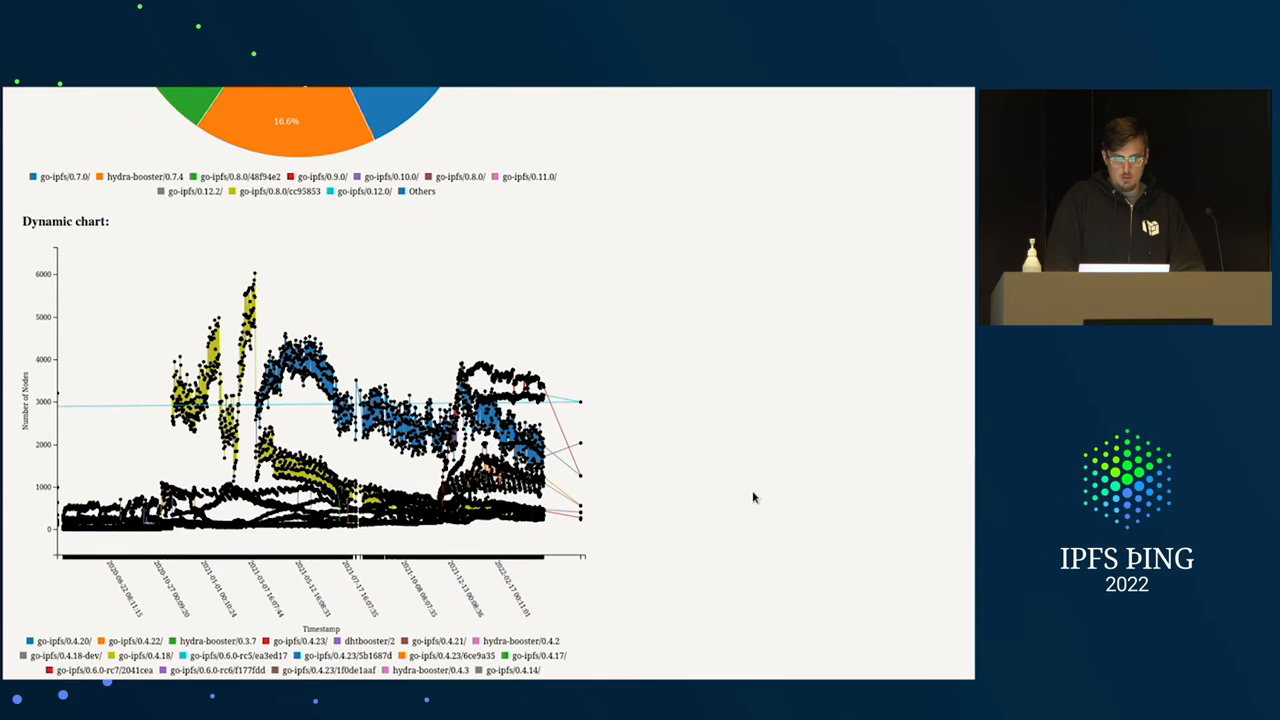
{"action": "scroll", "scroll_direction": "down", "scroll_amount": 3}
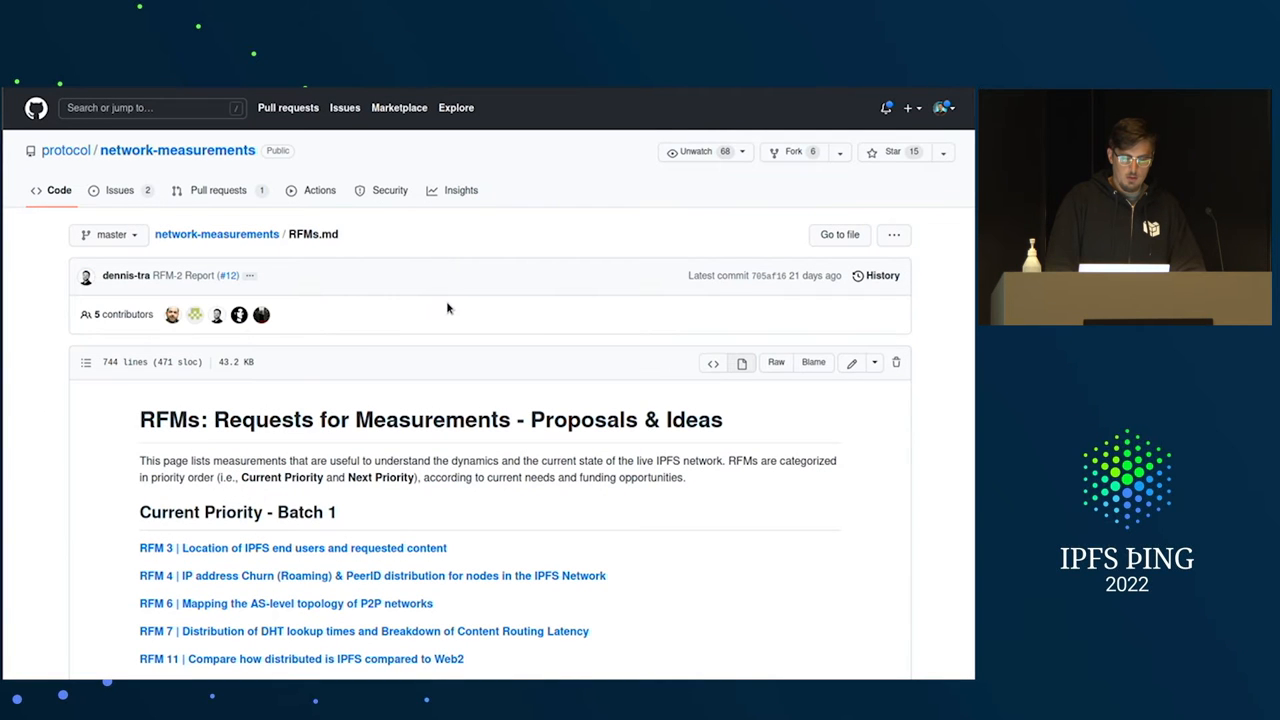
Scroll RFMs.md through the Current Priority, Next Priority and Completed request lists.
{"action": "scroll", "scroll_direction": "down", "scroll_amount": 3}
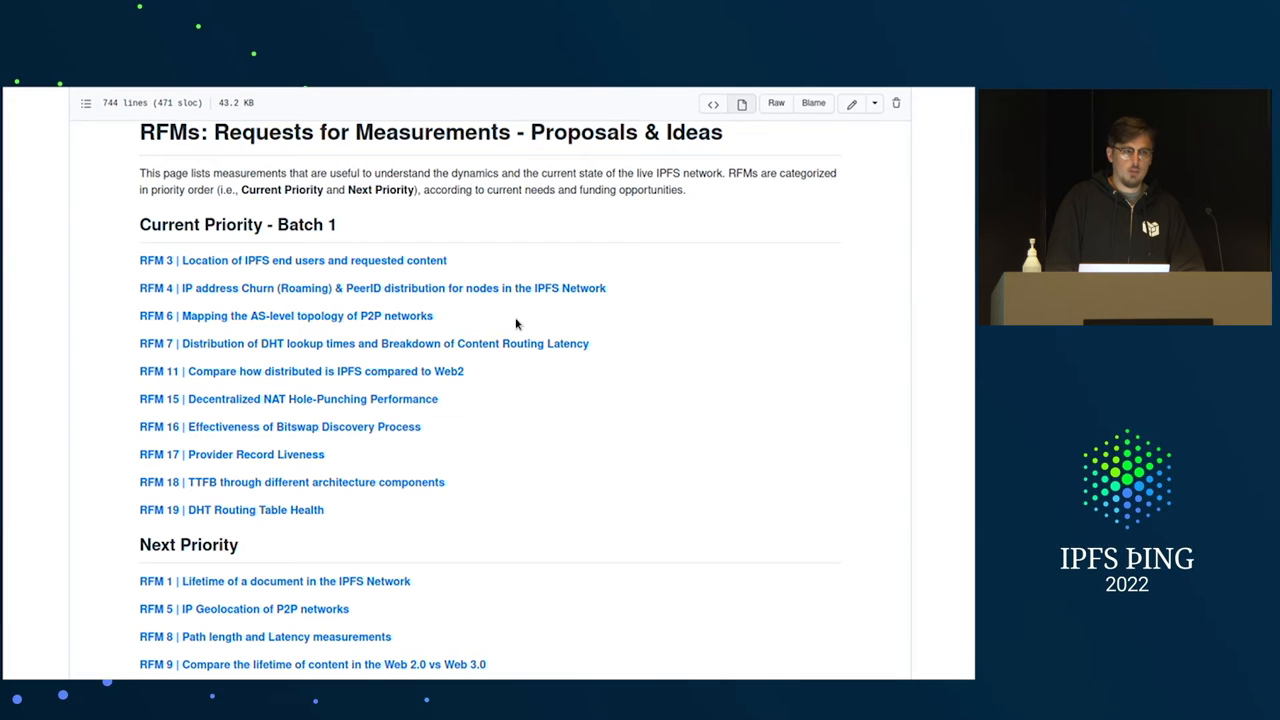
{"action": "mouse_move", "coordinate": [713, 487]}
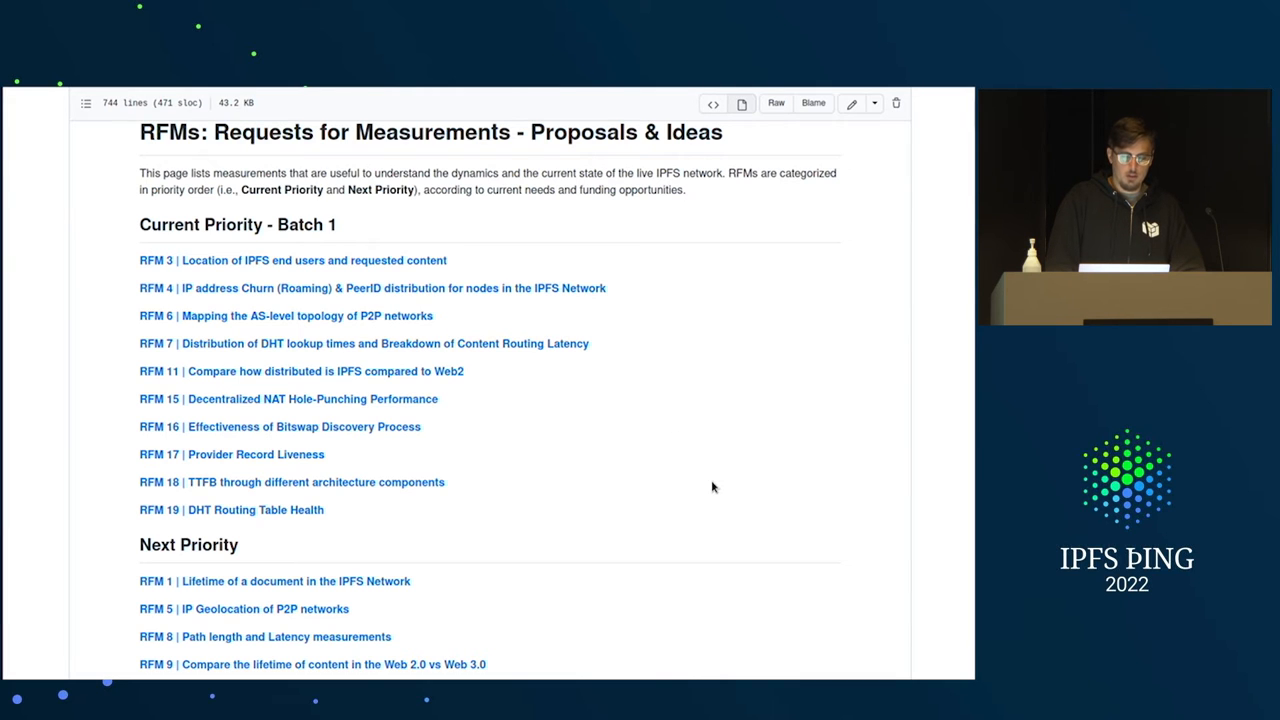
{"action": "scroll", "scroll_direction": "down", "scroll_amount": 3}
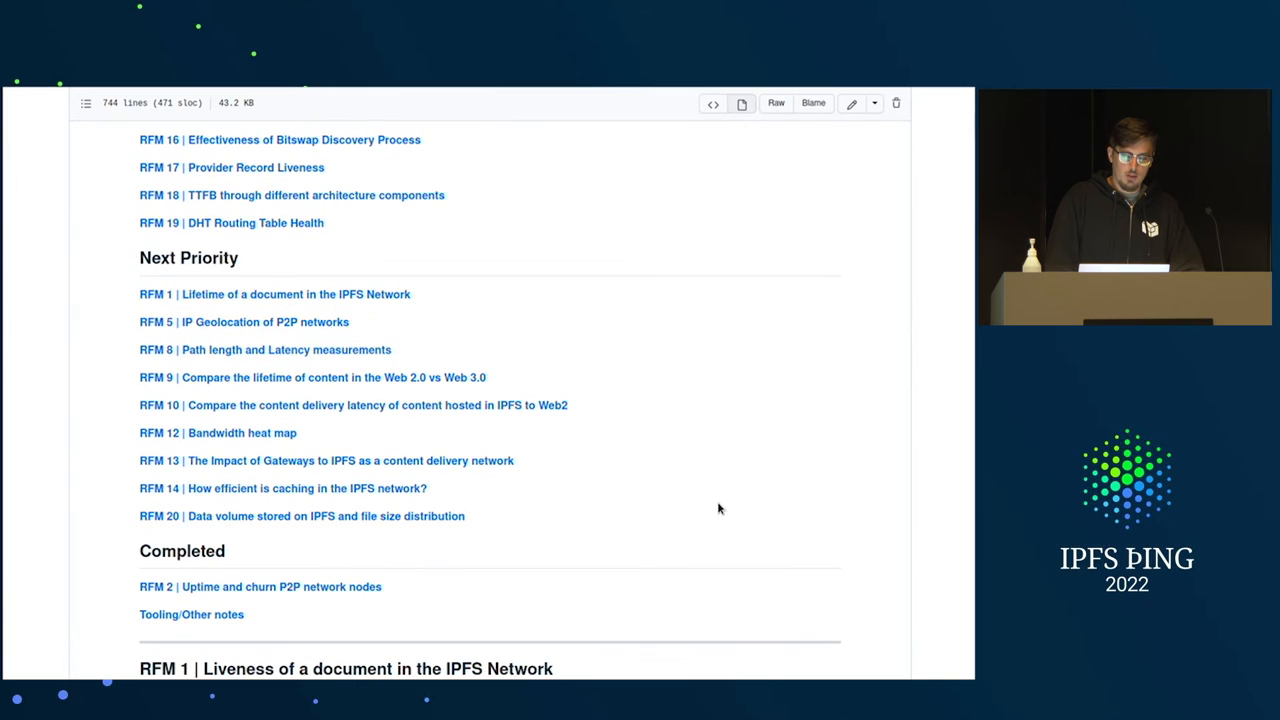
{"action": "scroll", "scroll_direction": "down", "scroll_amount": 3}
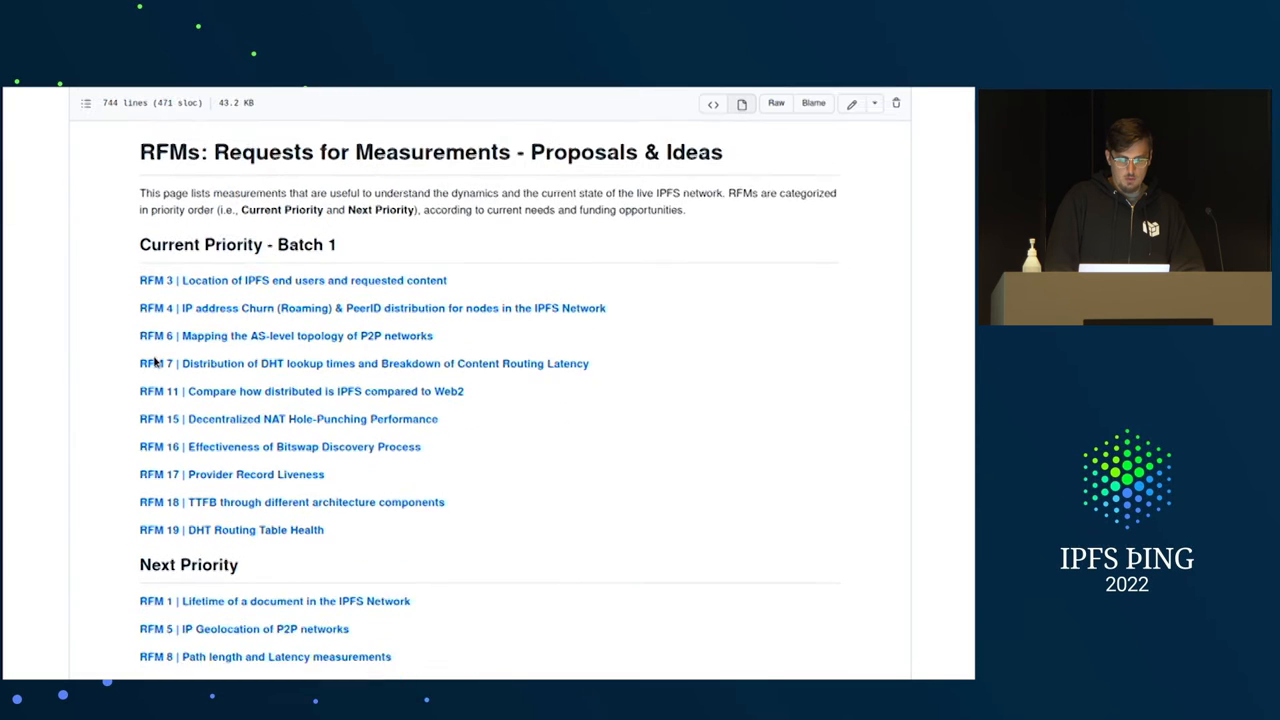
{"action": "scroll", "scroll_direction": "down", "scroll_amount": 3}
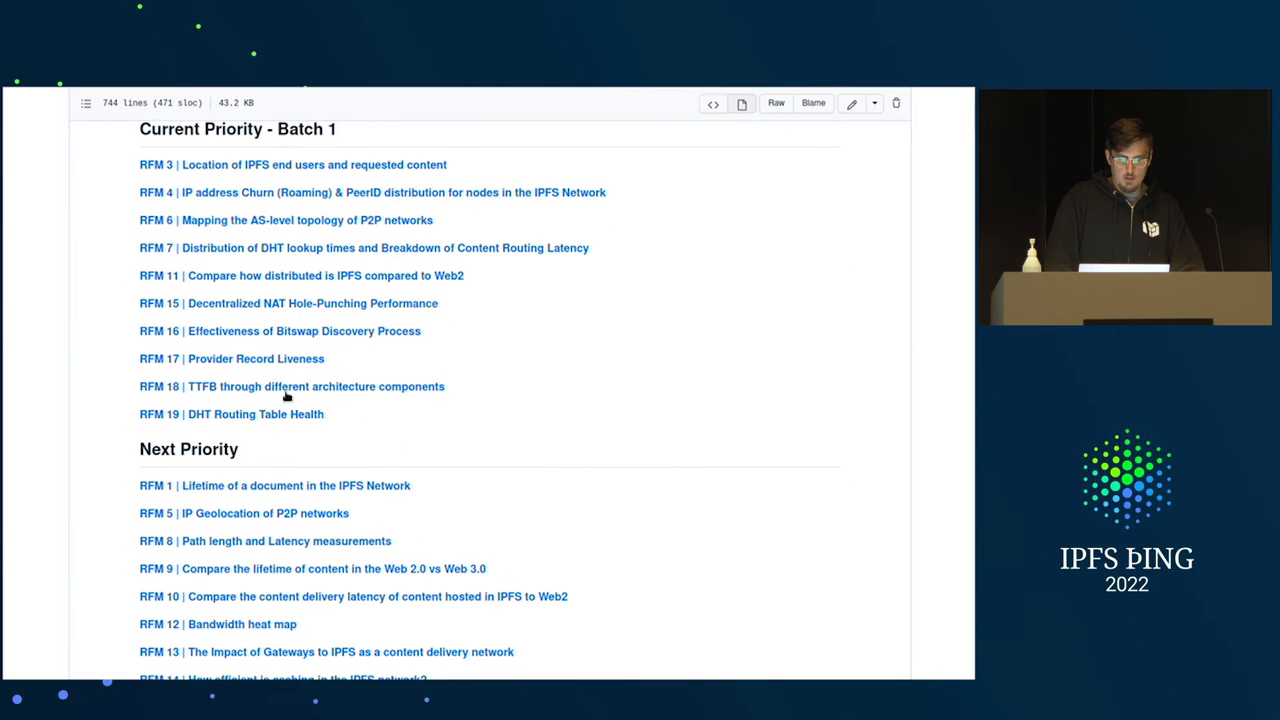
{"action": "mouse_move", "coordinate": [288, 303]}
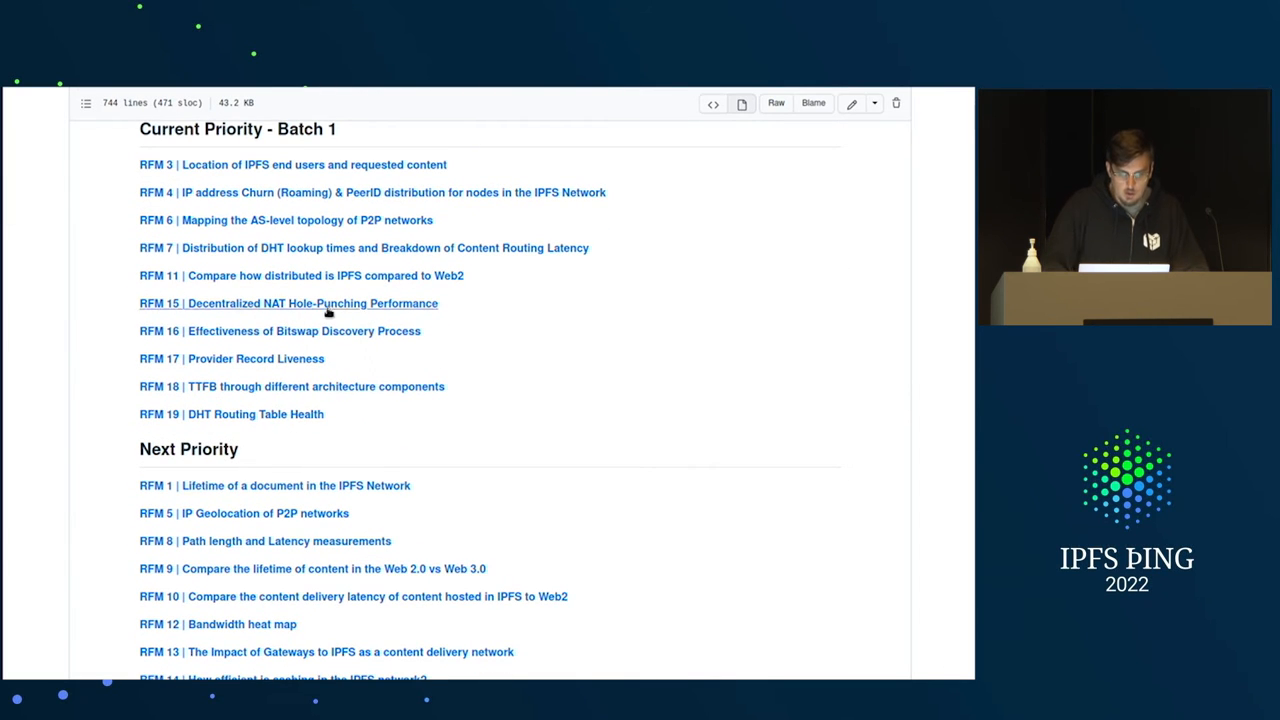
{"action": "mouse_move", "coordinate": [315, 414]}
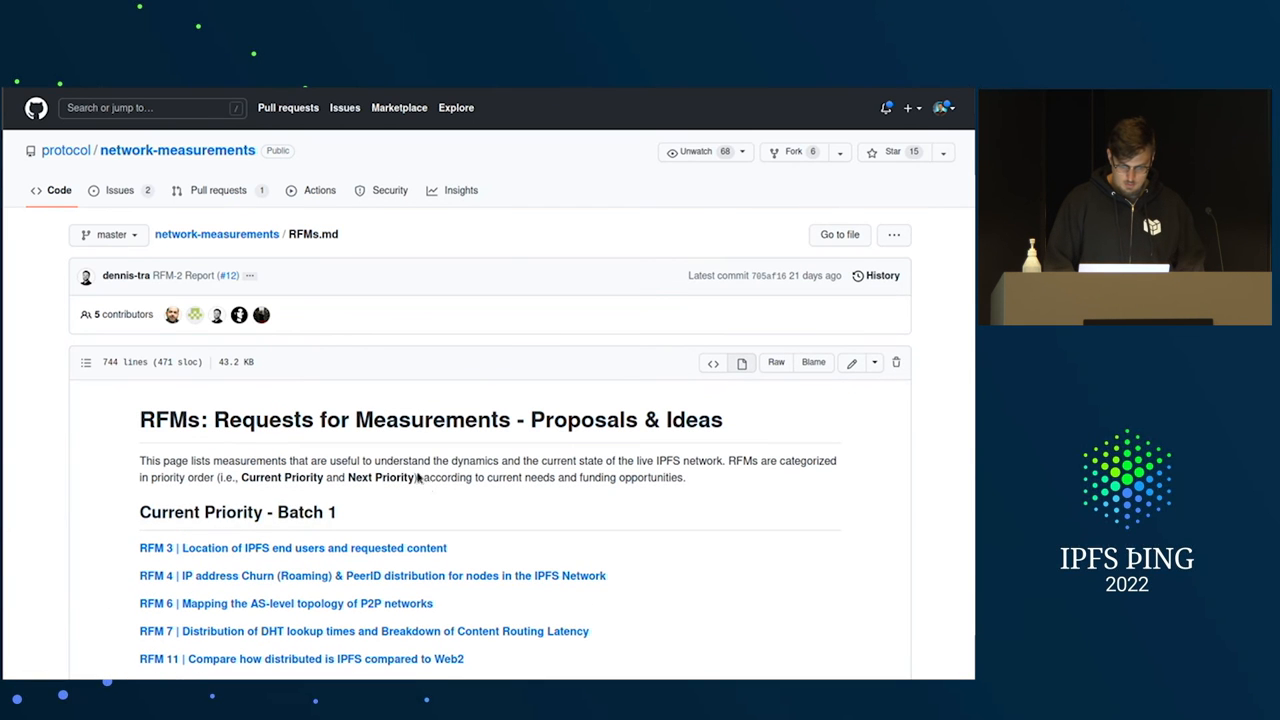
Scroll RFMs.md to show the full Current Priority - Batch 1 list.
{"action": "scroll", "scroll_direction": "down", "scroll_amount": 3}
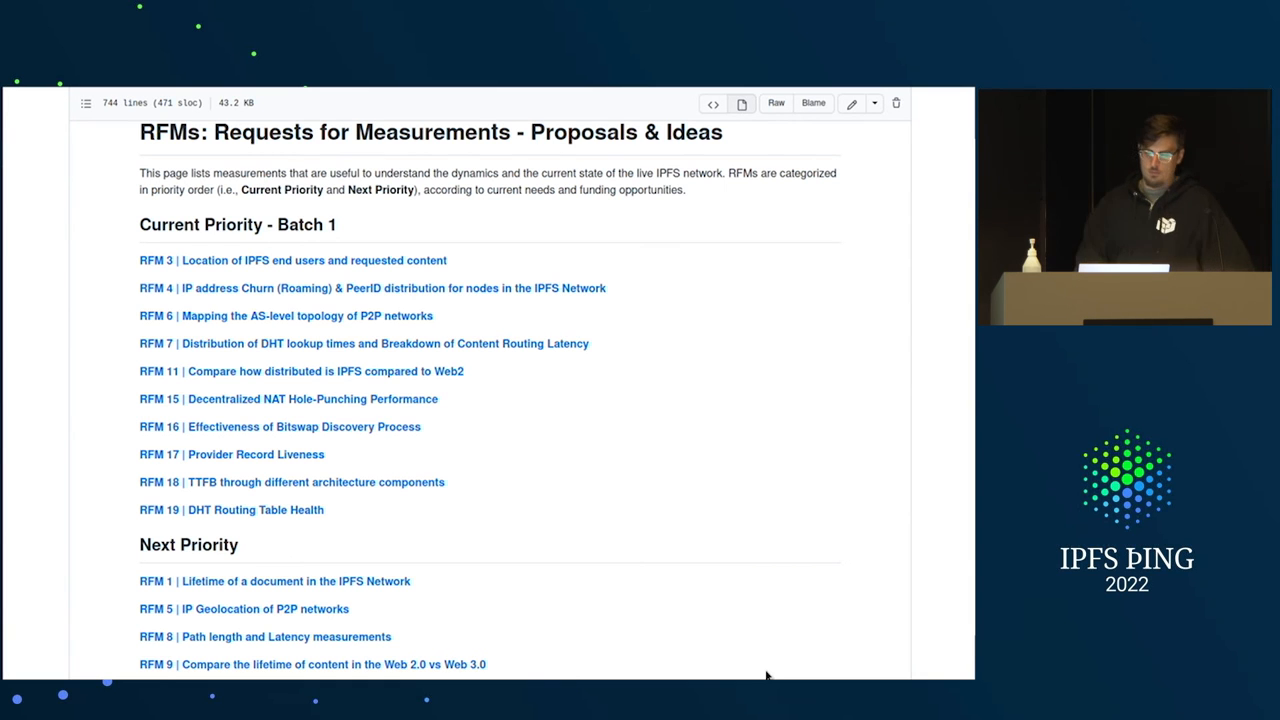
{"action": "mouse_move", "coordinate": [324, 453]}
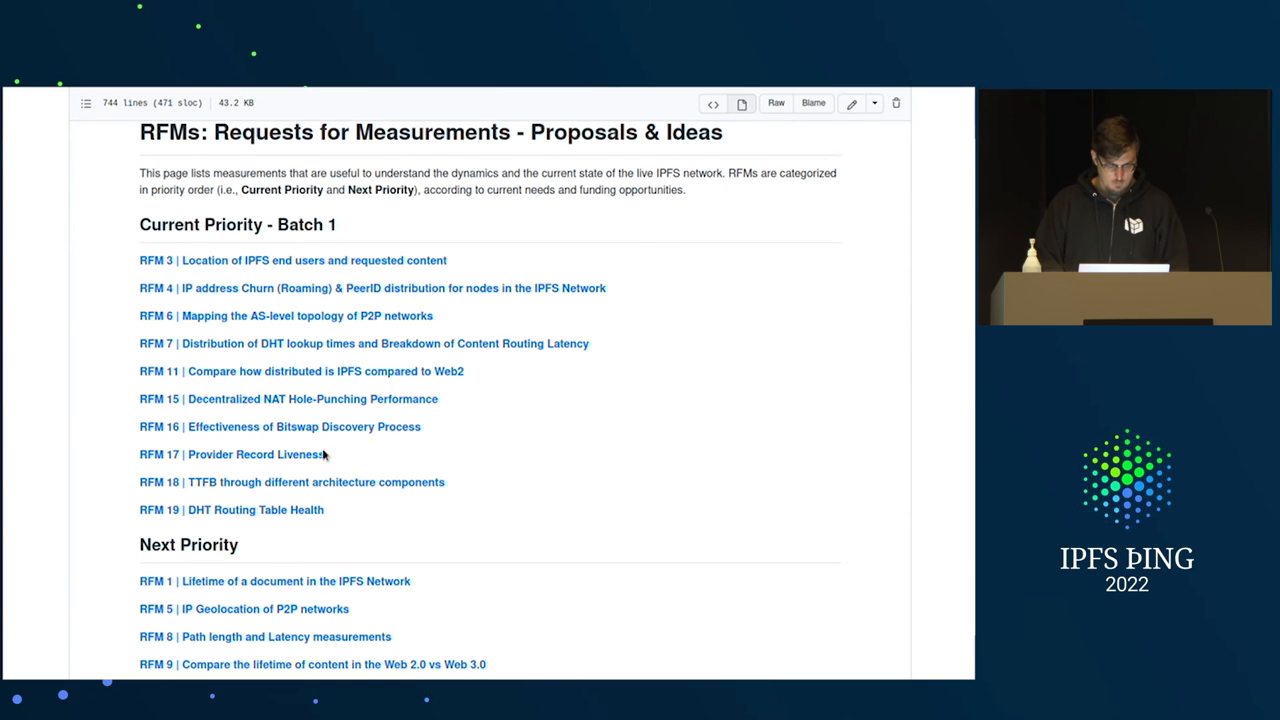
Jump to the 'RFM 17 | Provider Record Liveness' section from the Current Priority list.
{"action": "left_click", "coordinate": [231, 454]}
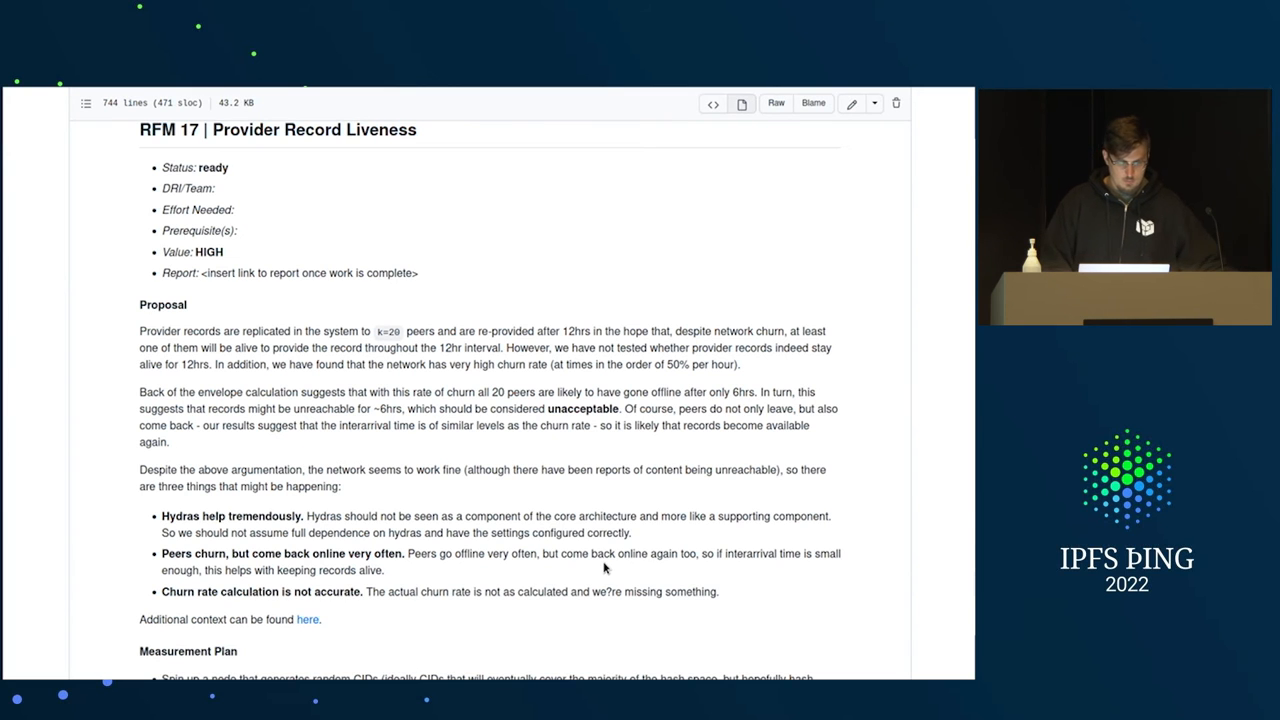
{"action": "mouse_move", "coordinate": [880, 622]}
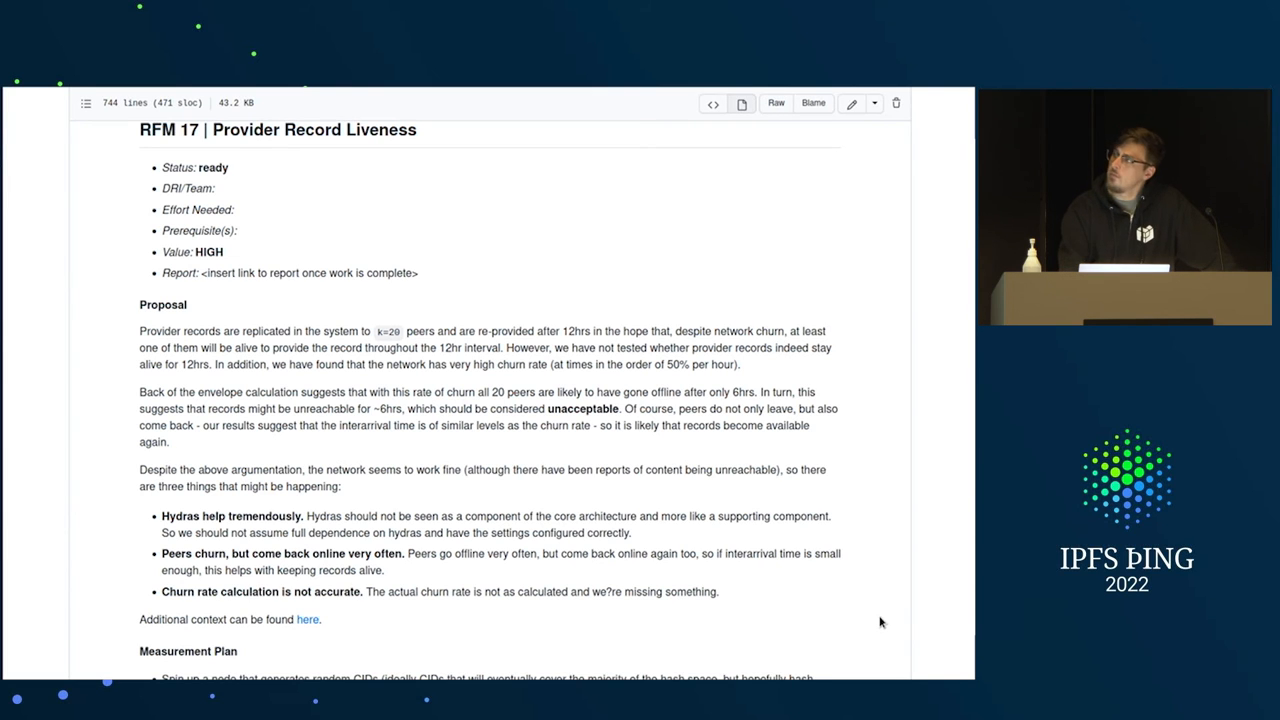
Scroll the RFM 17 section to show the Measurement Plan for dialling provider nodes.
{"action": "scroll", "scroll_direction": "down", "scroll_amount": 3}
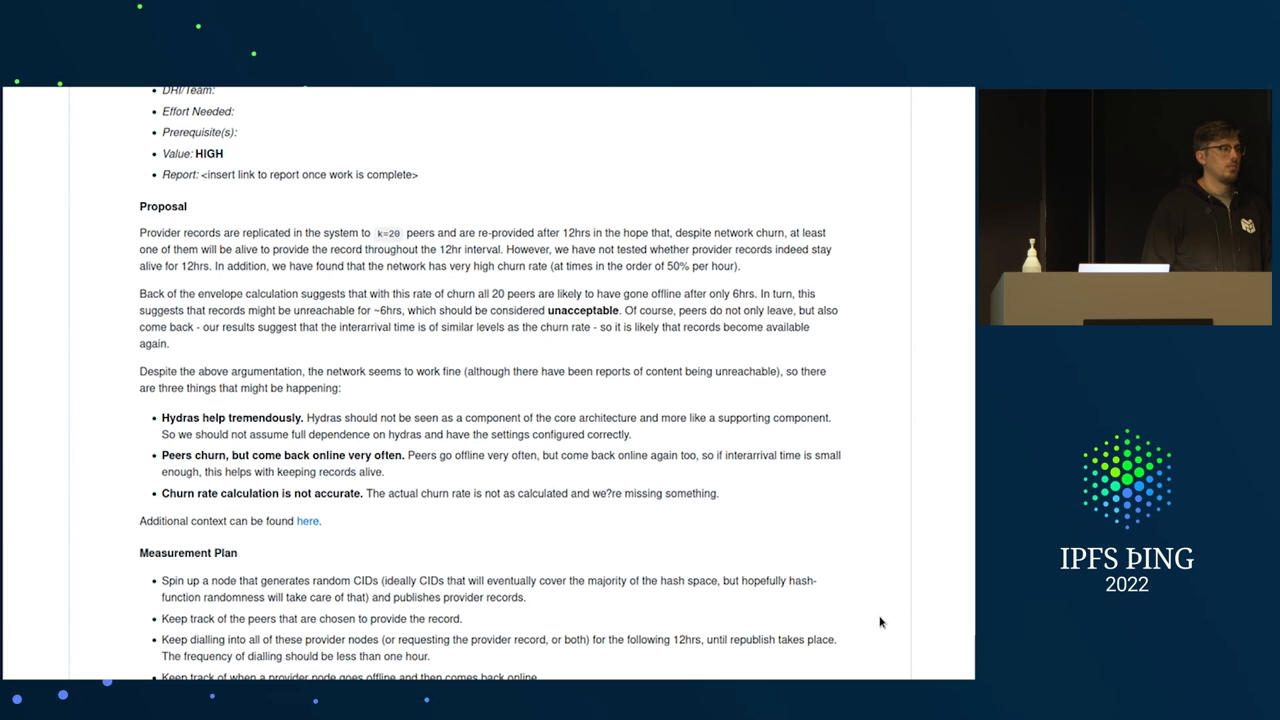
{"action": "mouse_move", "coordinate": [850, 648]}
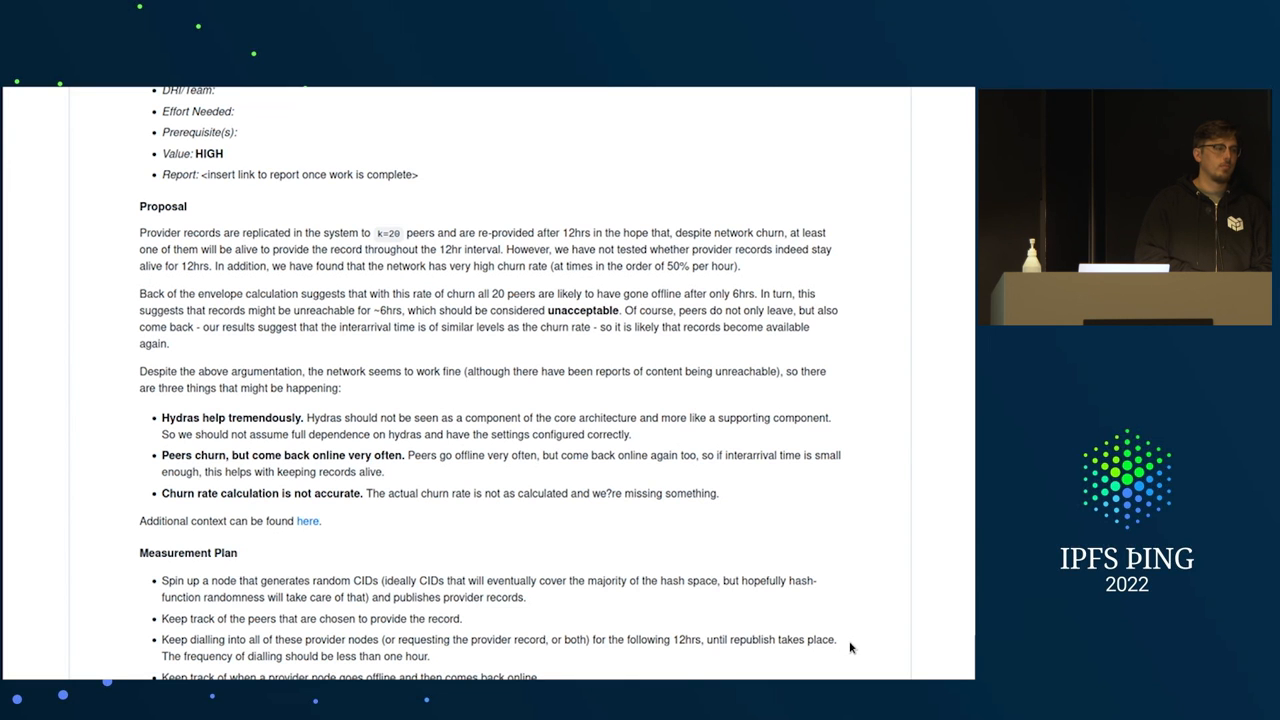
Scroll RFMs.md to the preceding Bitswap RFM's Measurement Plan and Success Criteria.
{"action": "scroll", "scroll_direction": "down", "scroll_amount": 3}
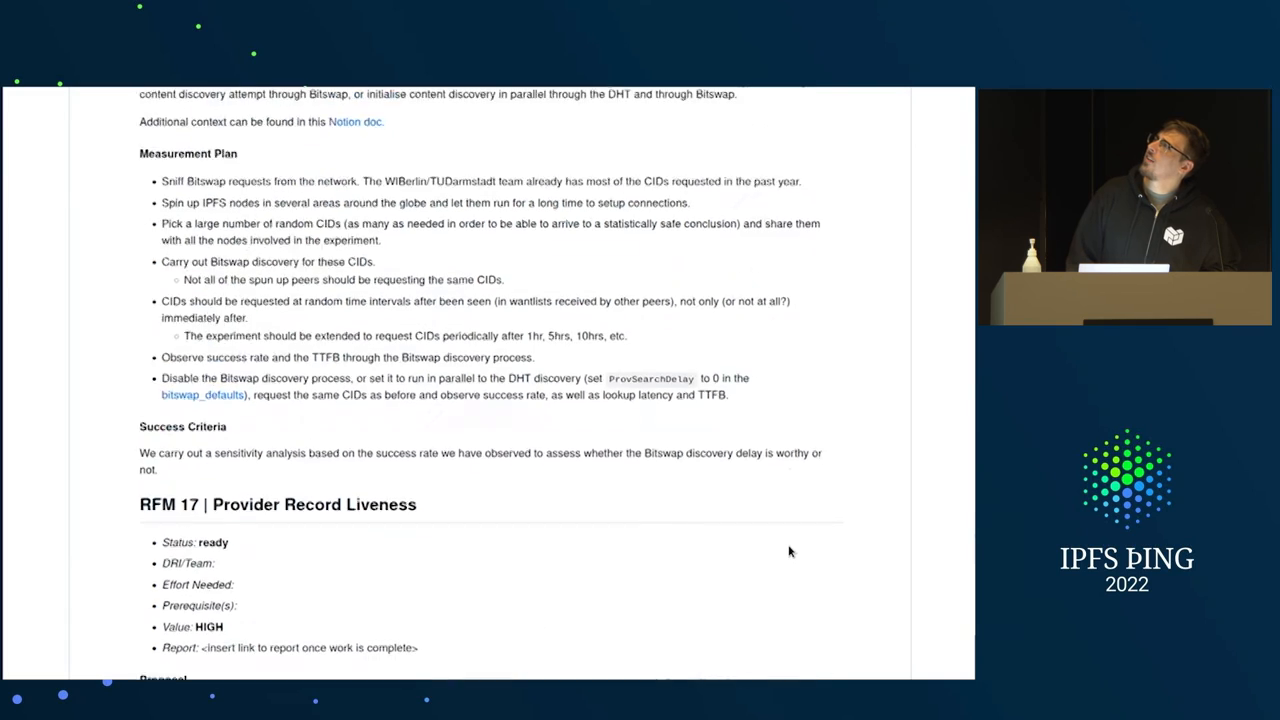